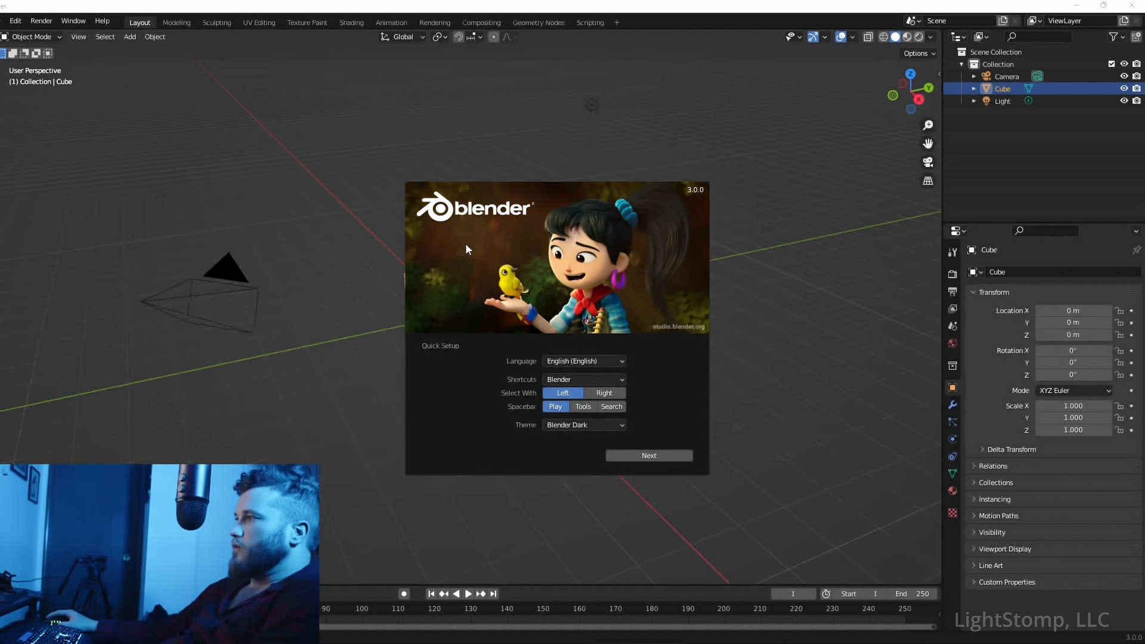
mouse_move(456, 158)
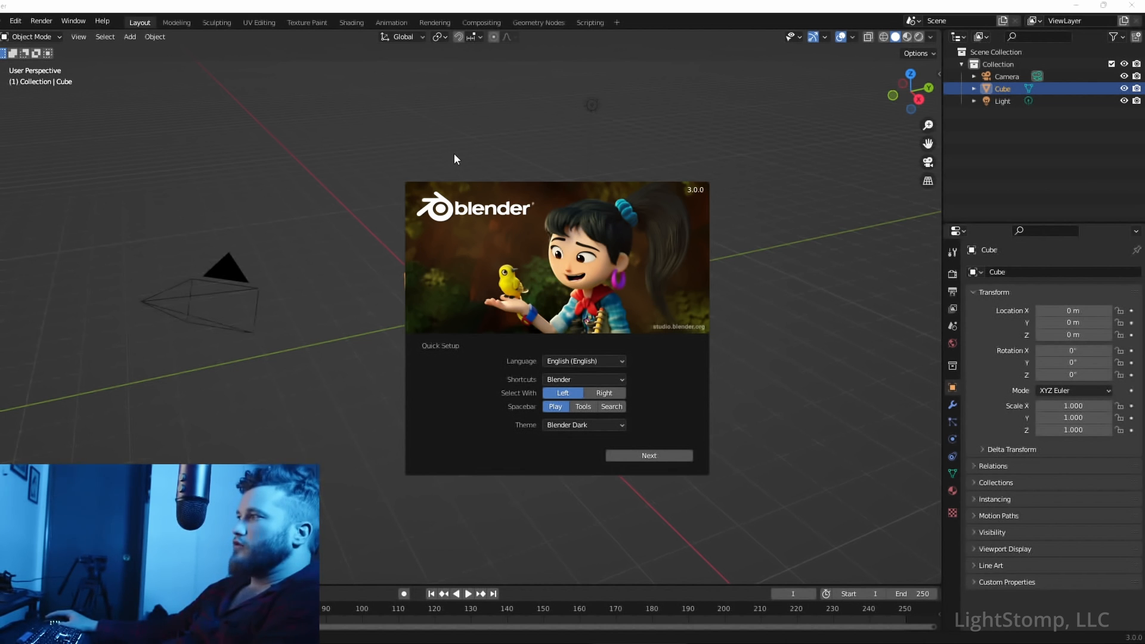
mouse_move(571, 251)
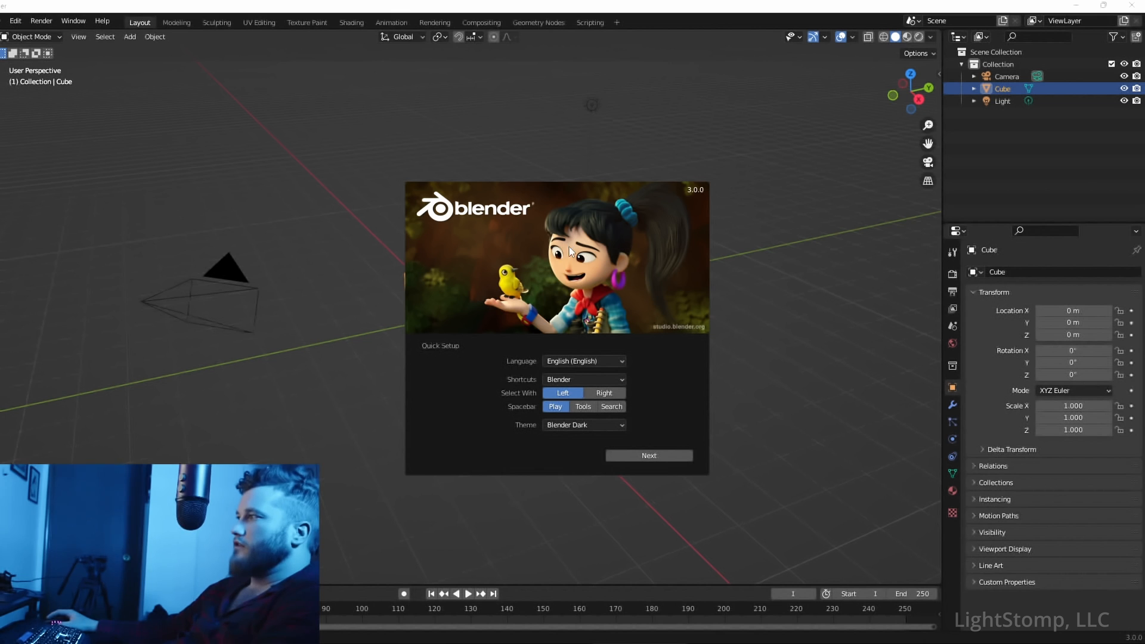
mouse_move(316, 158)
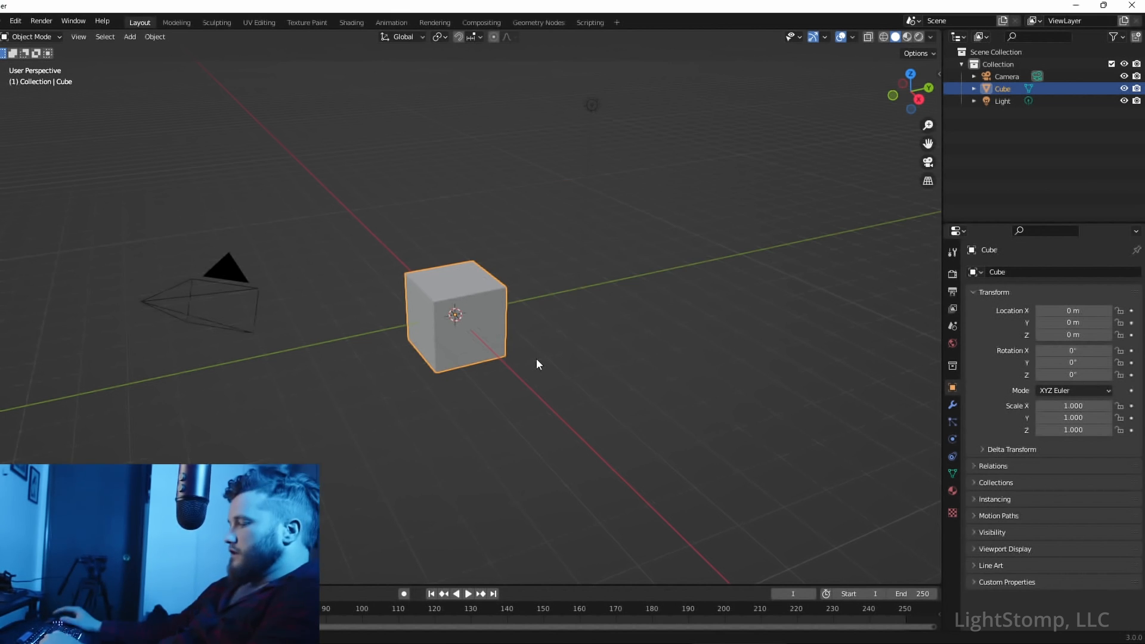
mouse_move(526, 380)
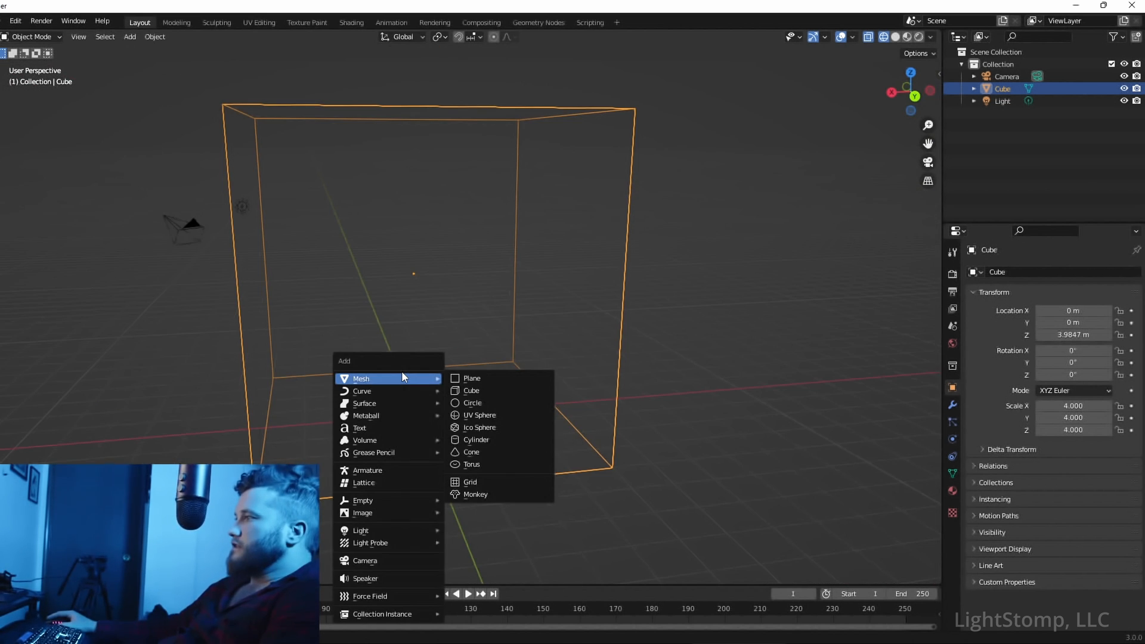
mouse_move(489, 415)
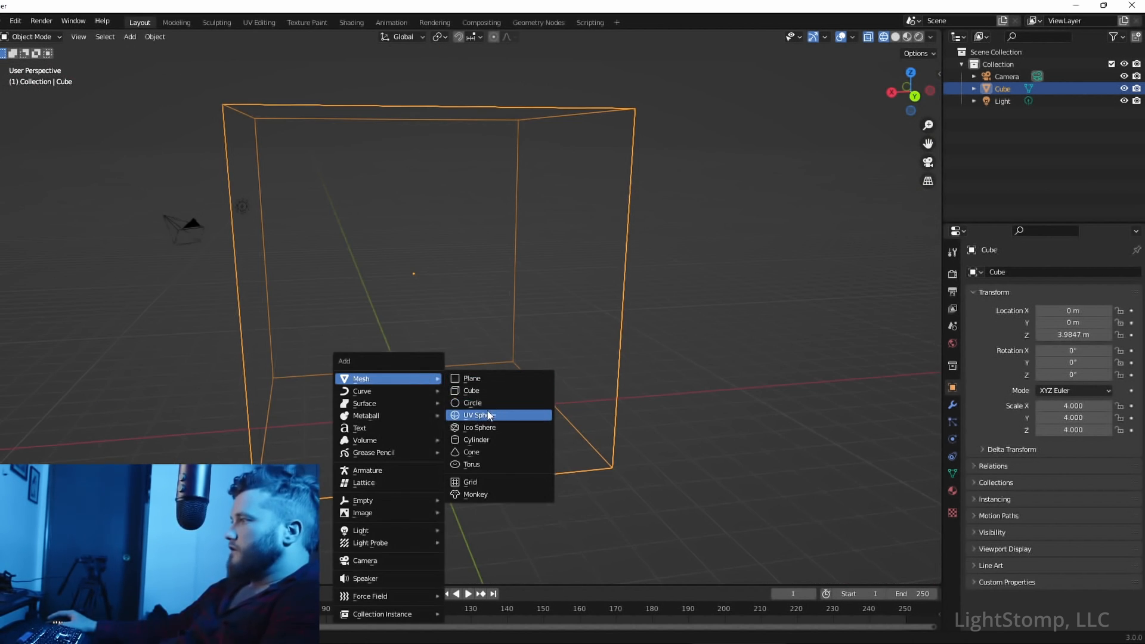
Step: Add a UV sphere and raise it to about 6.9 m inside the wireframe cube
left_click(479, 415)
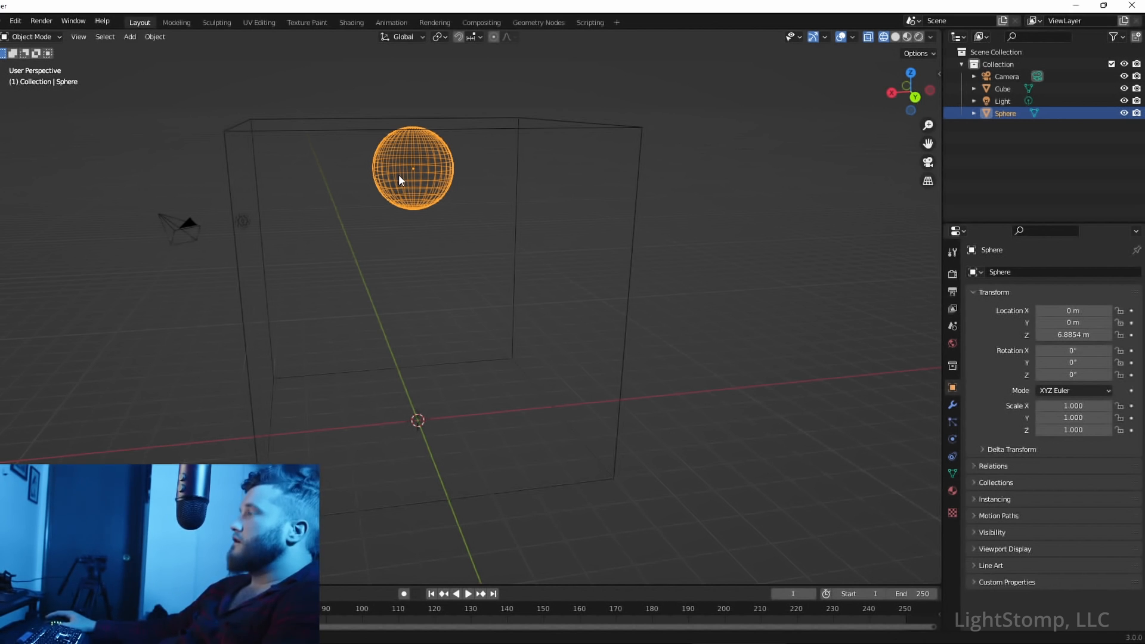
mouse_move(952, 439)
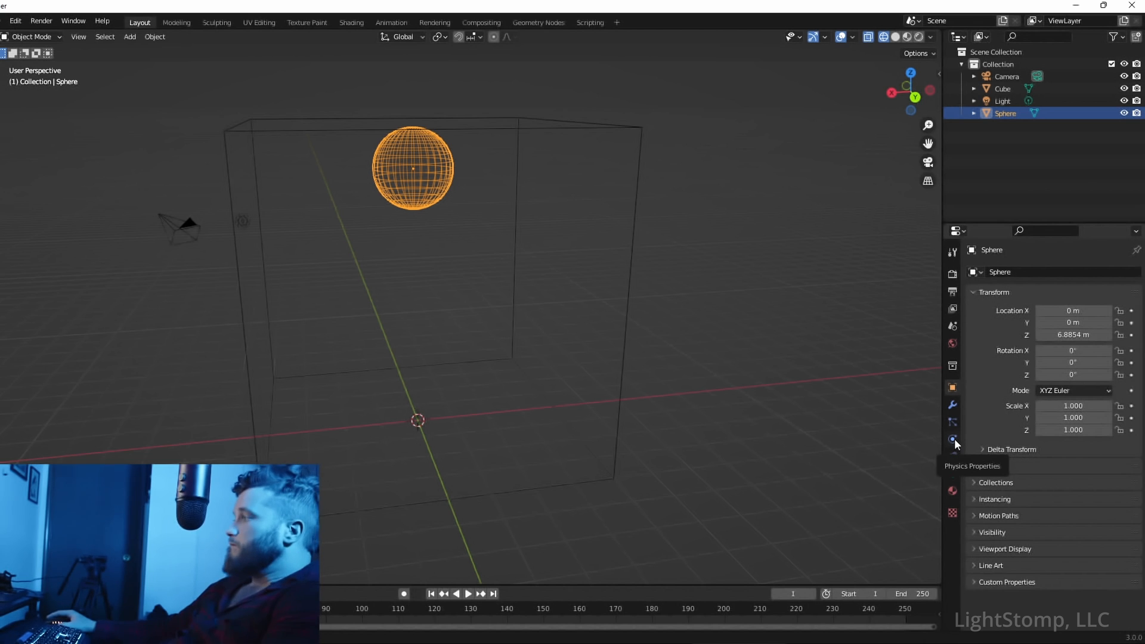
Step: Give the sphere Fluid physics as a Liquid Flow with Inflow behavior
left_click(952, 439)
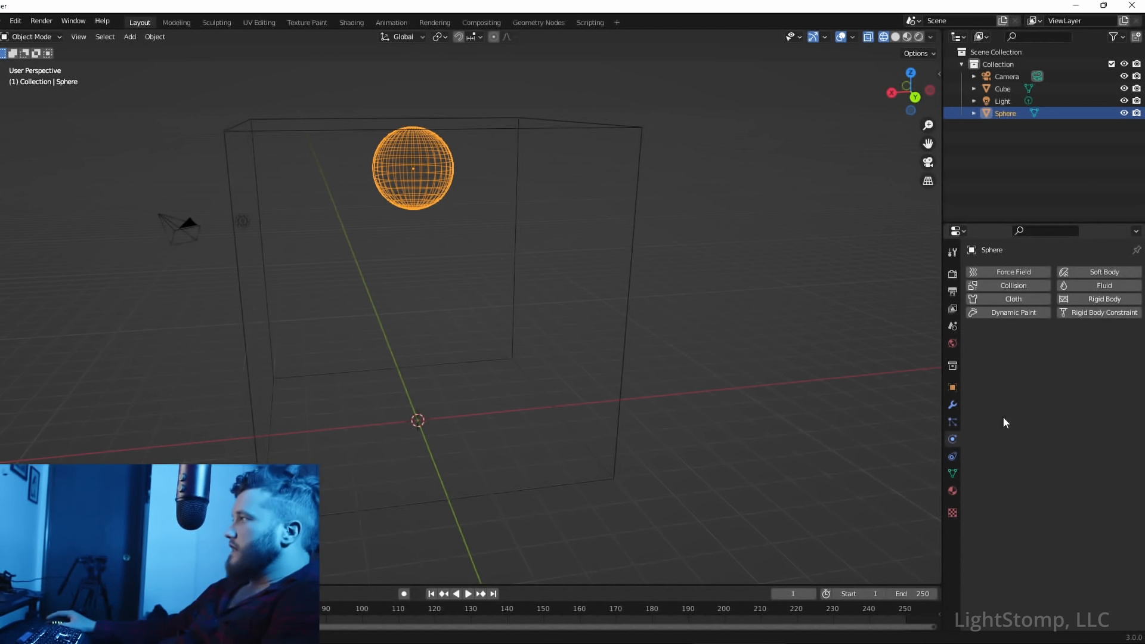
left_click(1104, 285)
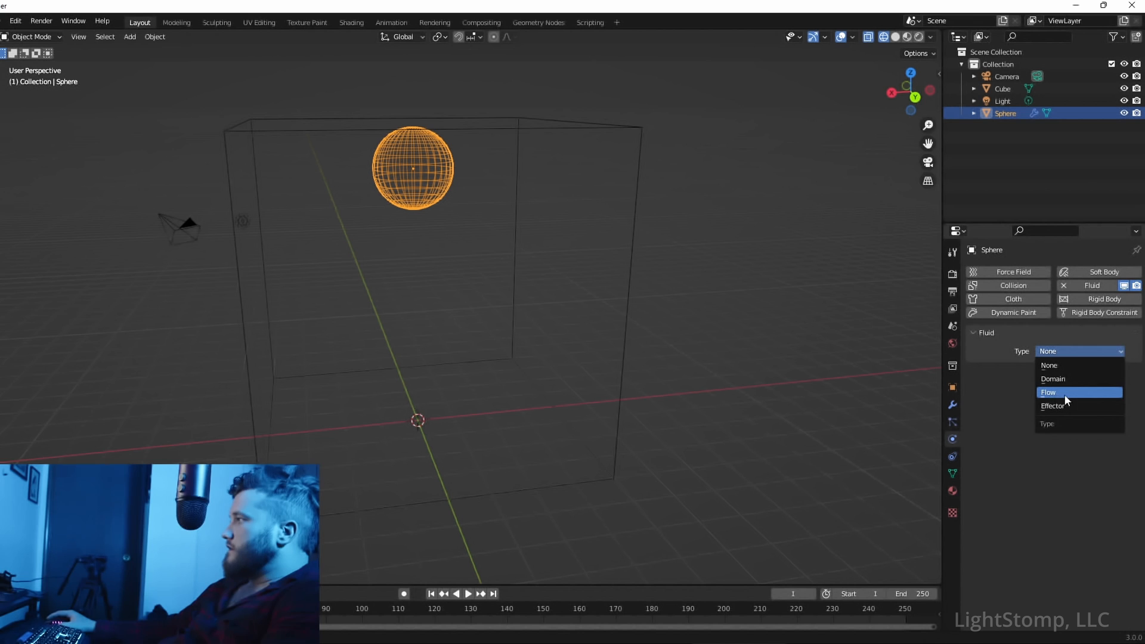
left_click(1047, 391)
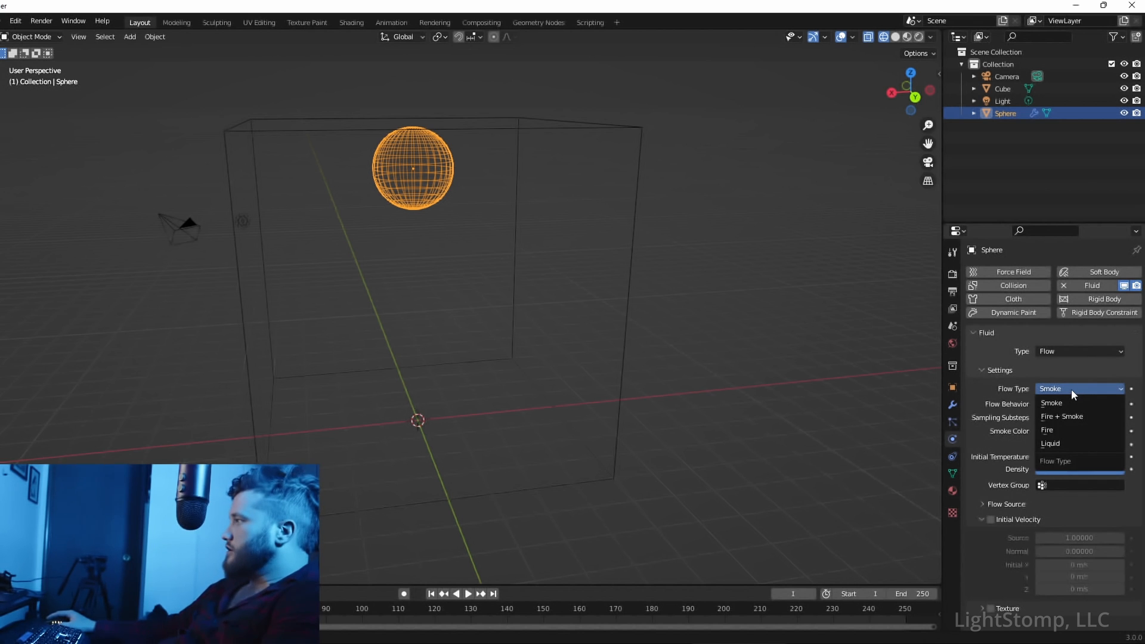
mouse_move(1065, 390)
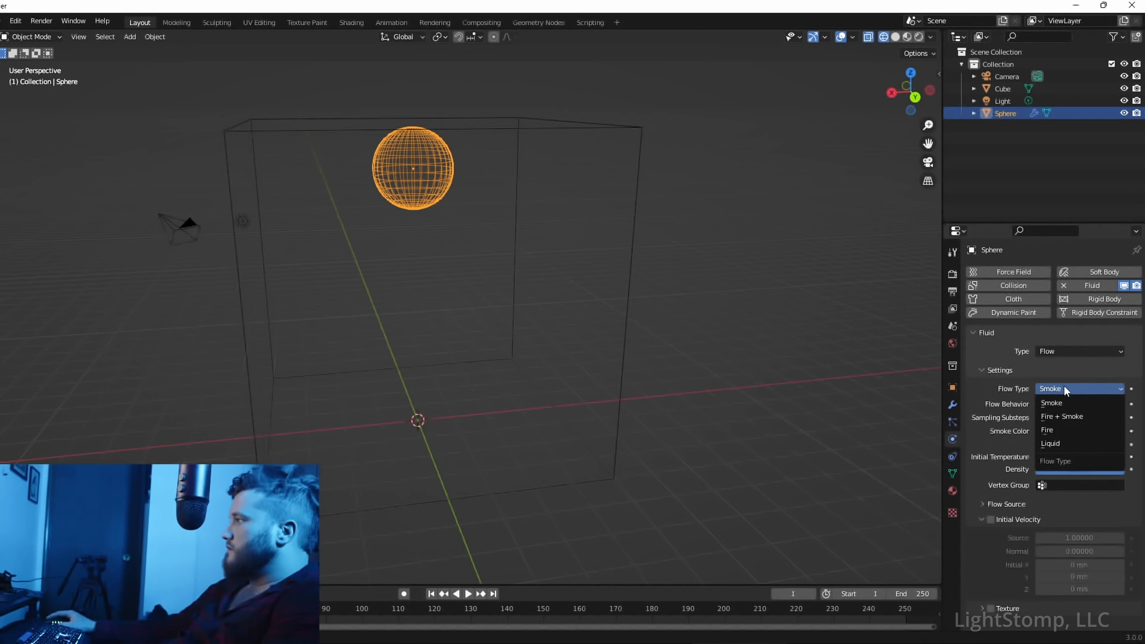
left_click(1050, 444)
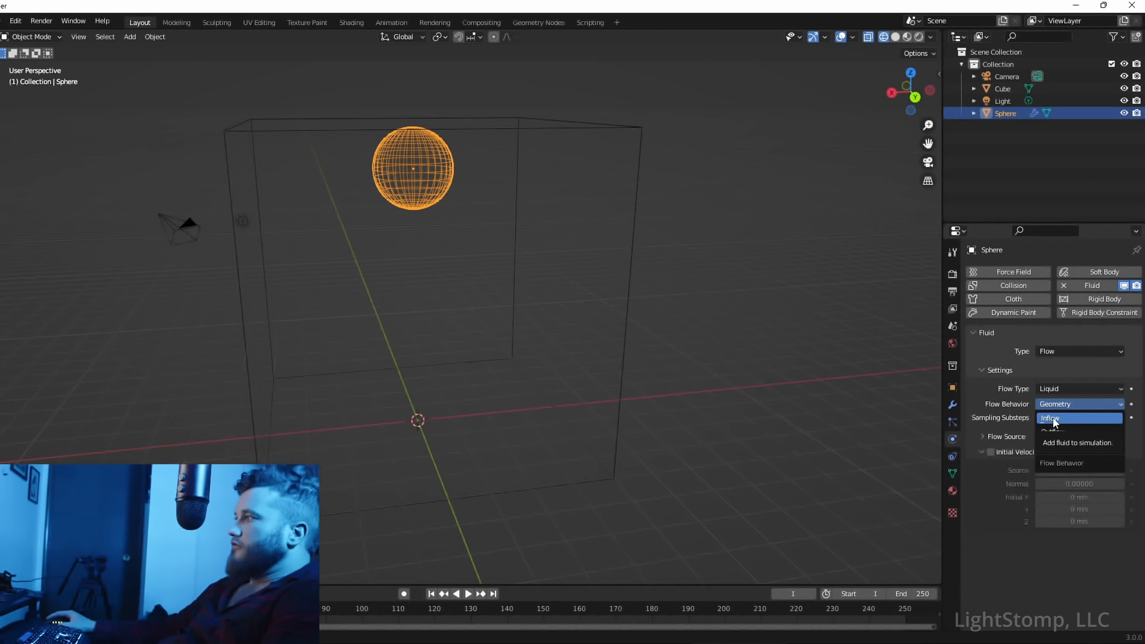
left_click(1050, 418)
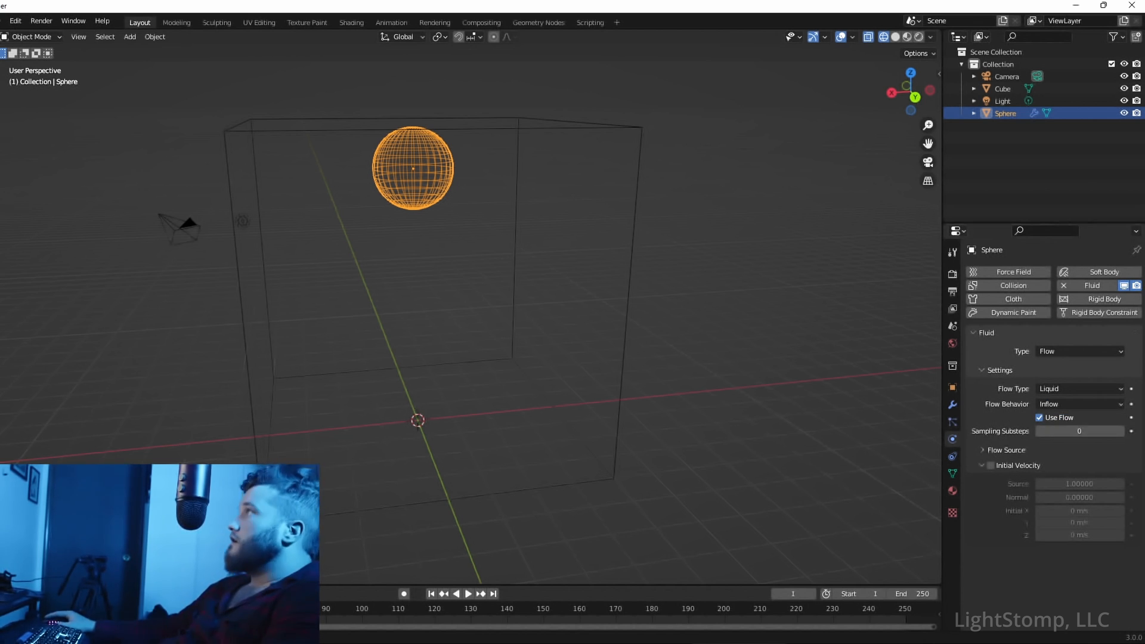
Step: Select the cube and make it a Liquid fluid Domain with resolution 64
left_click(1002, 88)
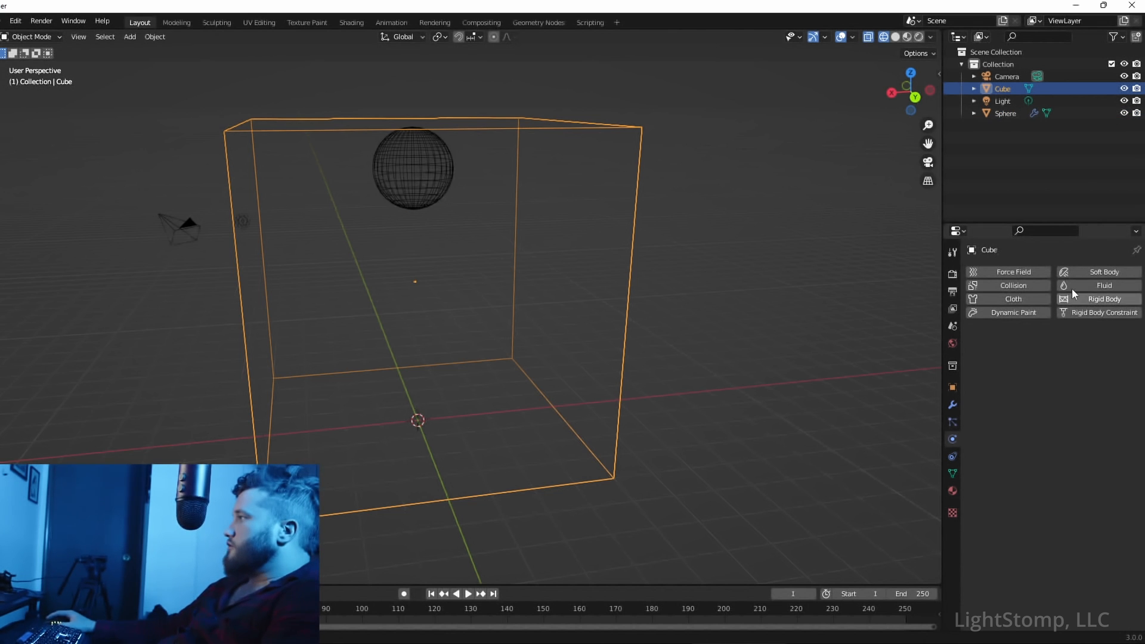
left_click(1104, 285)
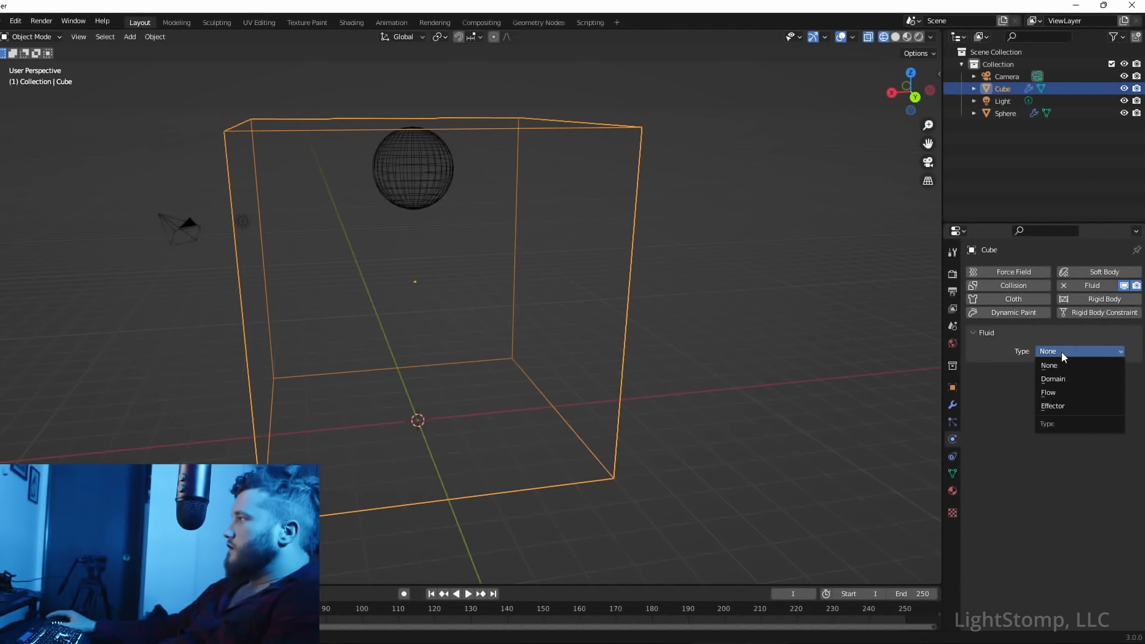
left_click(1052, 379)
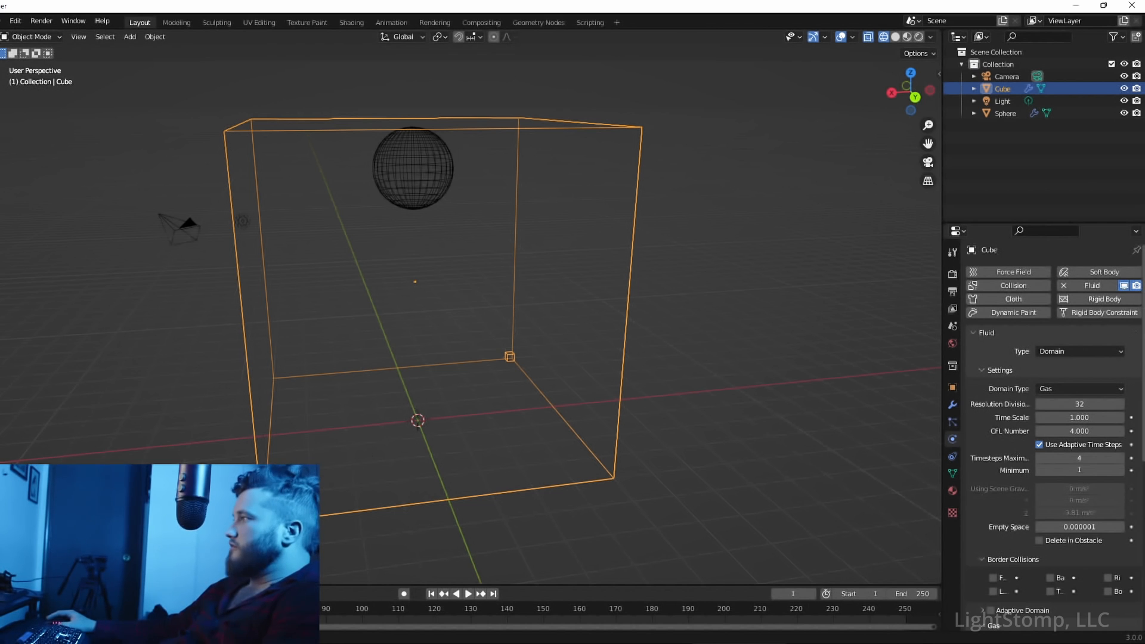
left_click(1079, 389)
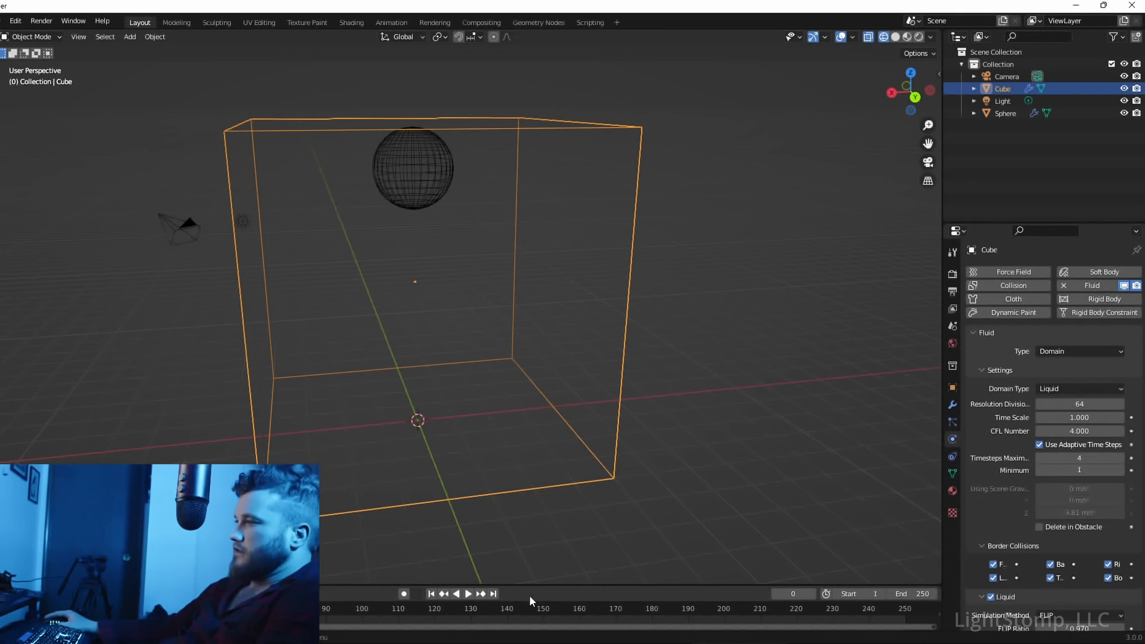
Step: Play and stop the unbaked liquid simulation, then scroll down to the Cache settings
left_click(467, 594)
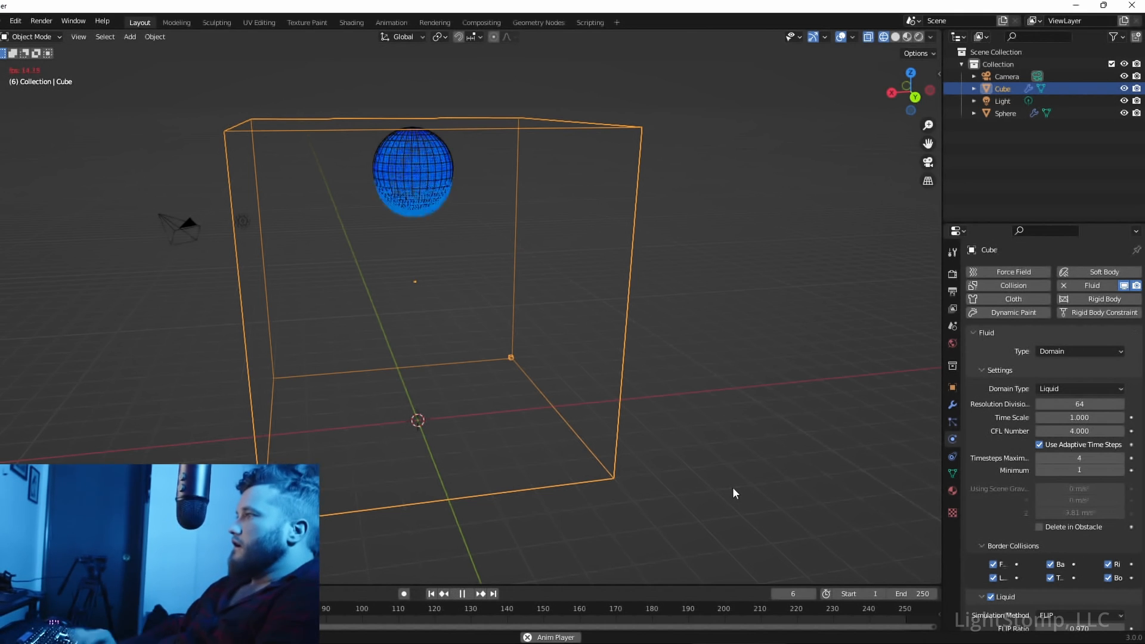
left_click(461, 594)
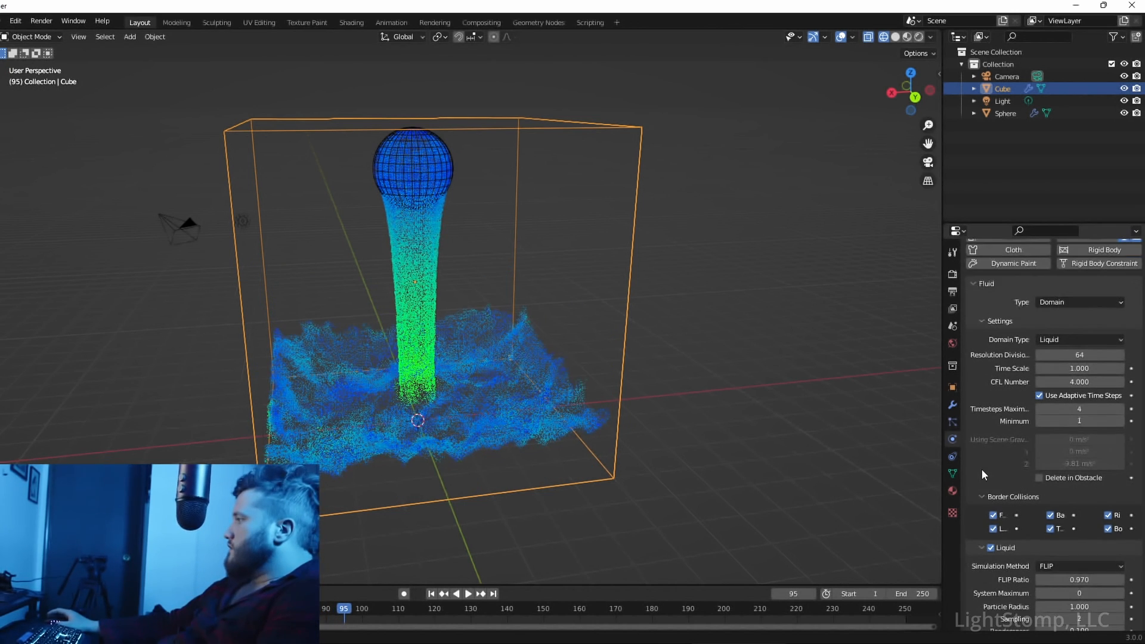
scroll("down", 3)
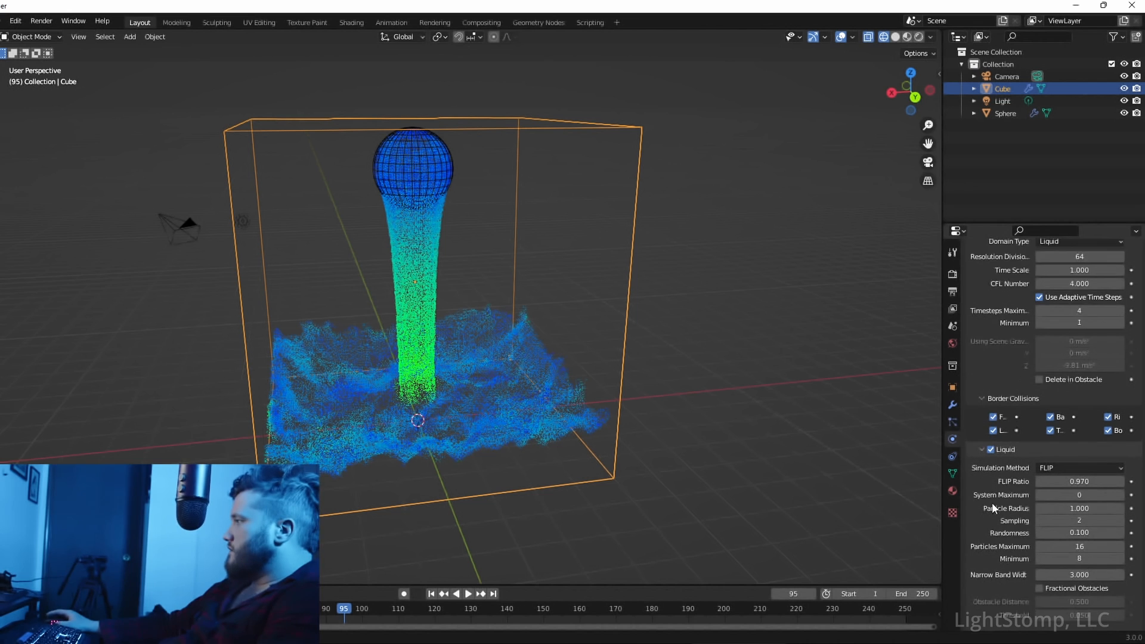
scroll("down", 3)
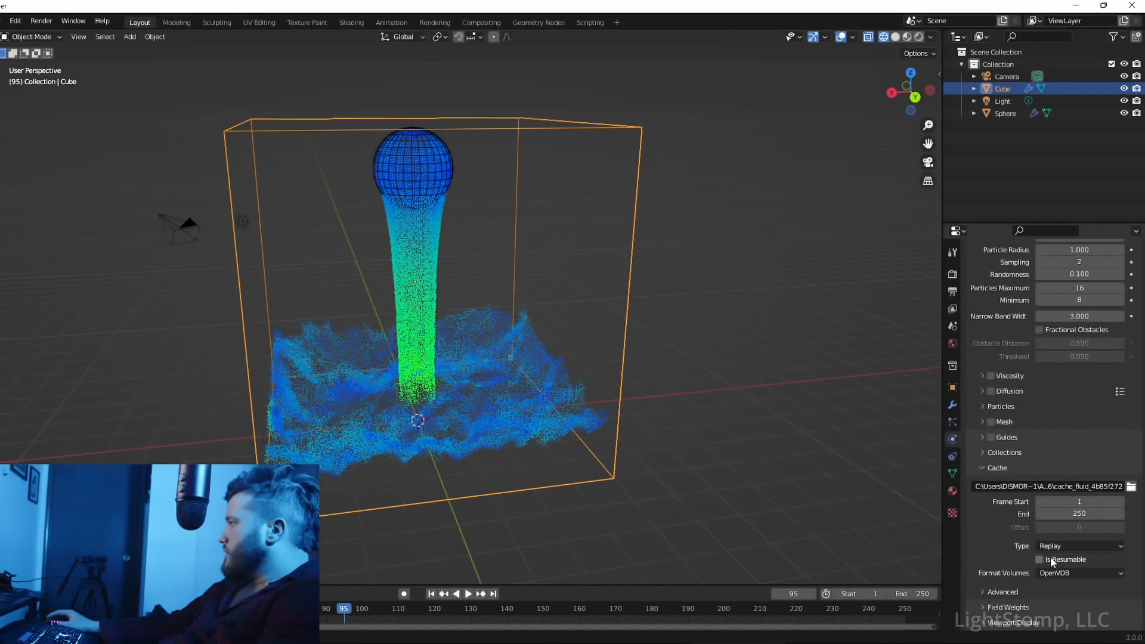
Step: Set the cache type to Modular with end frame 150 and return to frame 0
left_click(1078, 545)
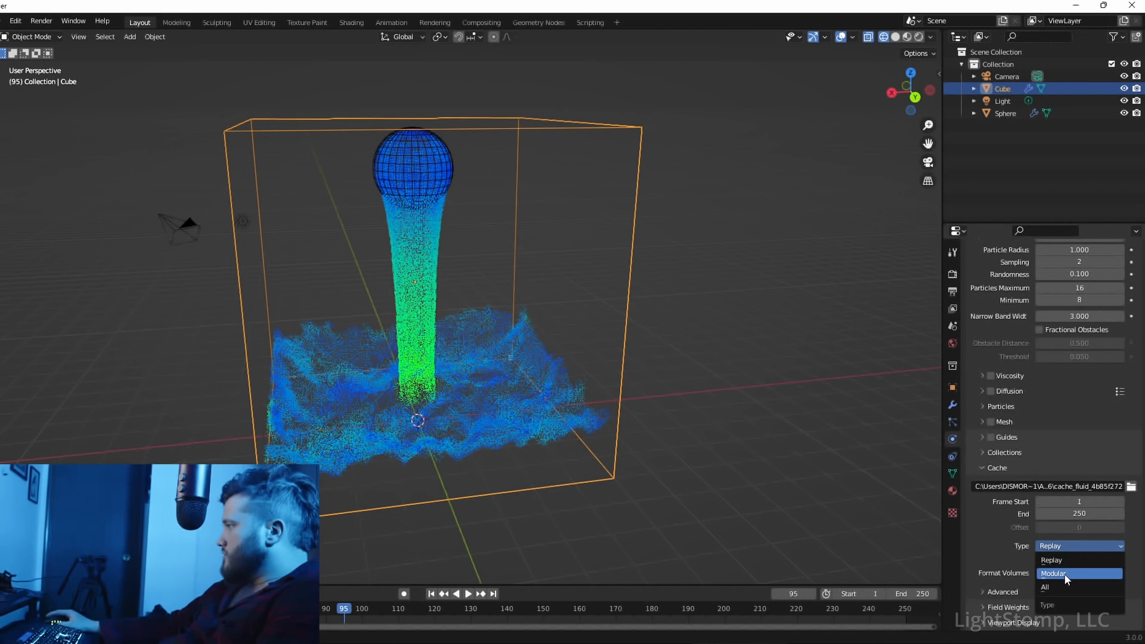
left_click(1067, 573)
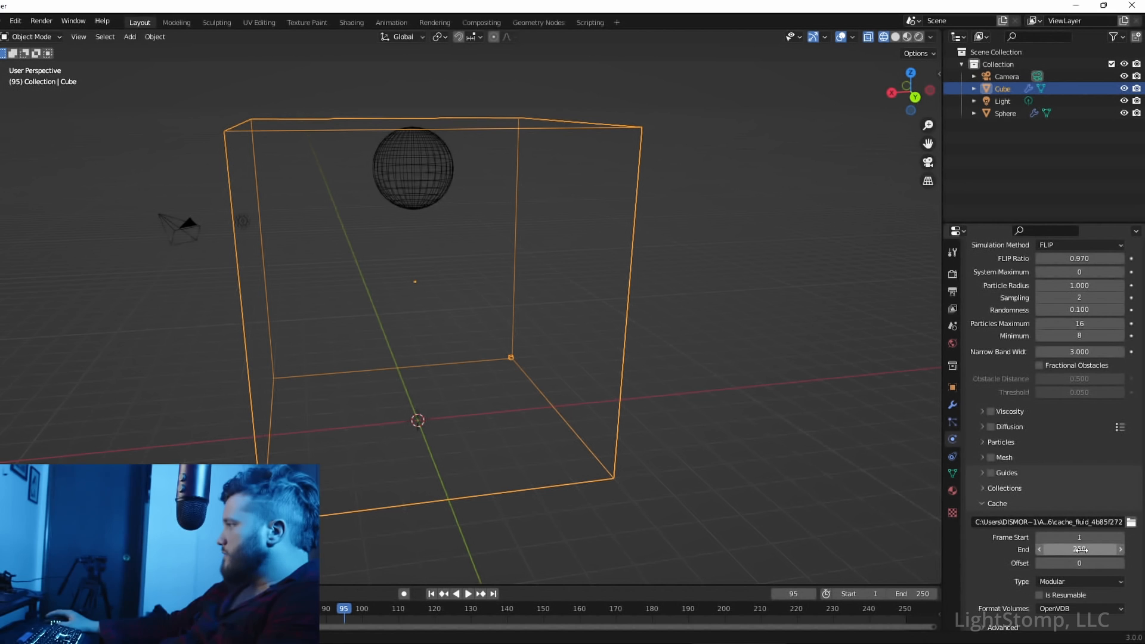
type("15")
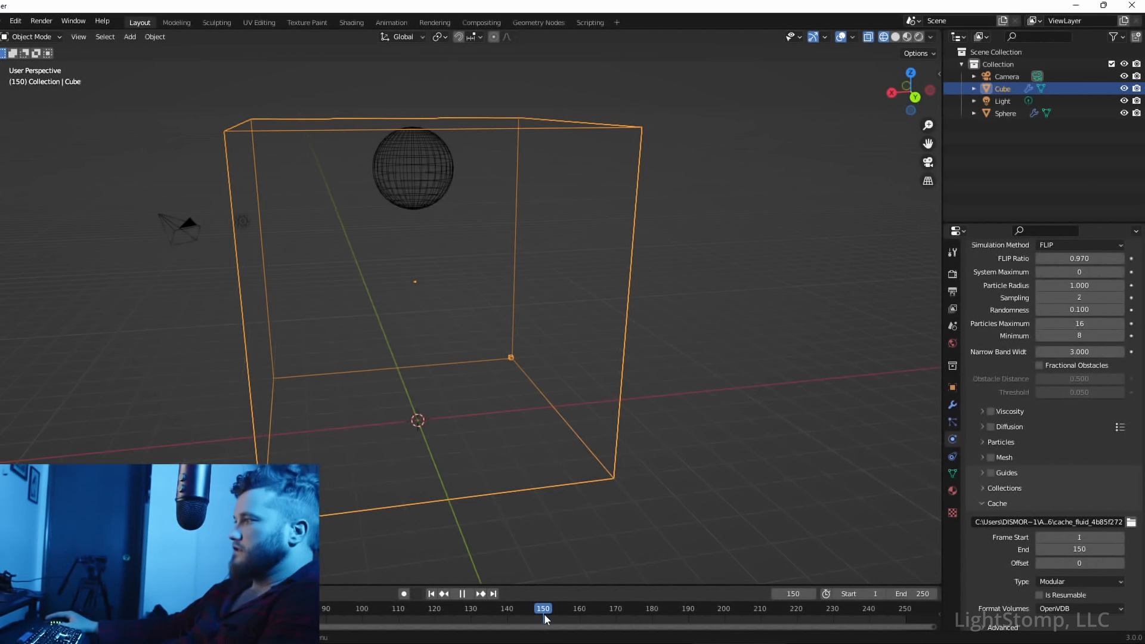
left_click(462, 610)
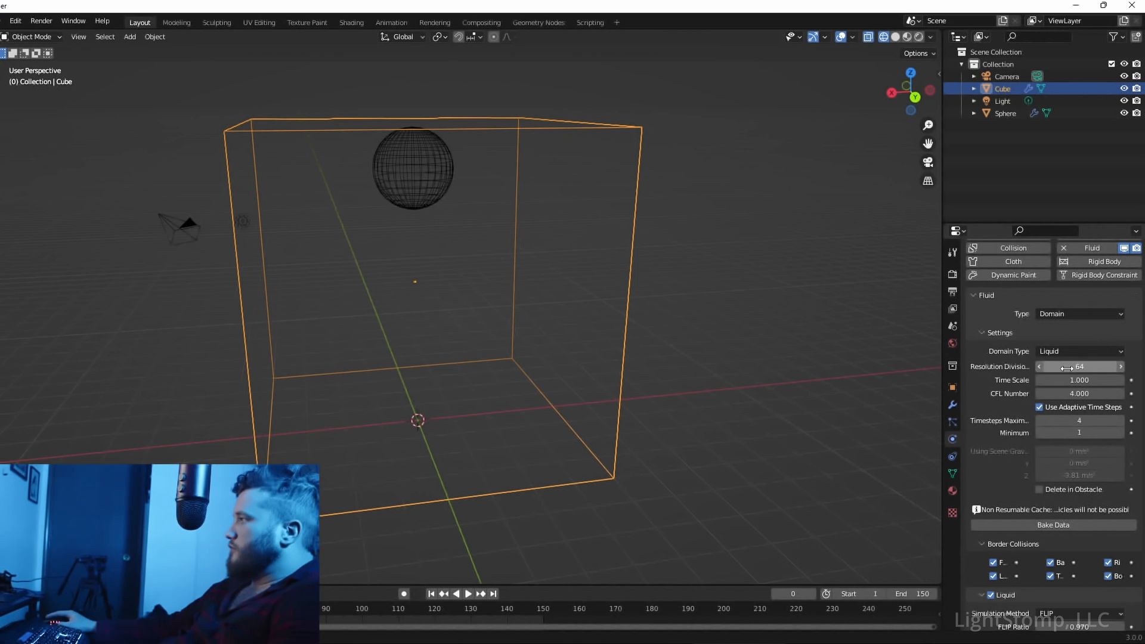
Step: Bake the liquid data and play back the baked stream pouring into the box
left_click(1053, 525)
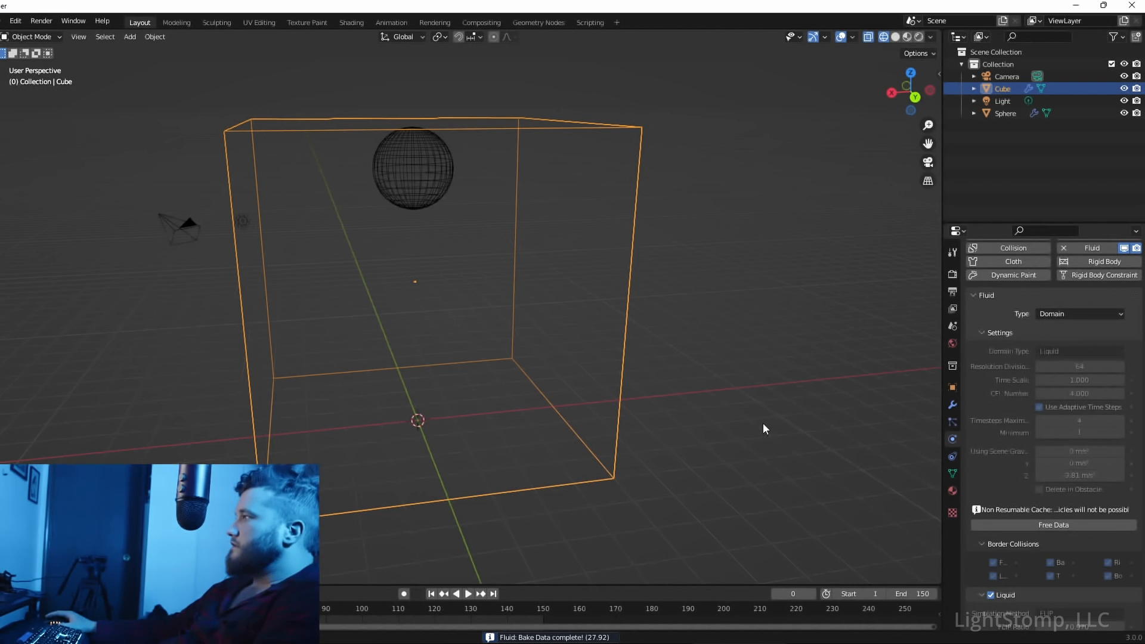
left_click(472, 594)
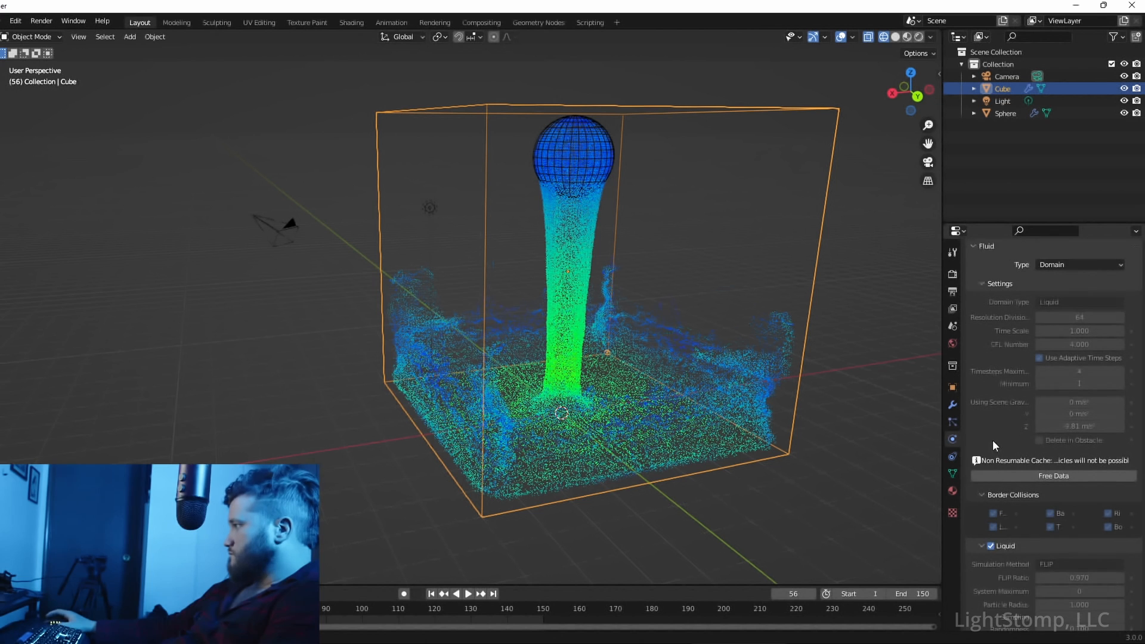
scroll("down", 3)
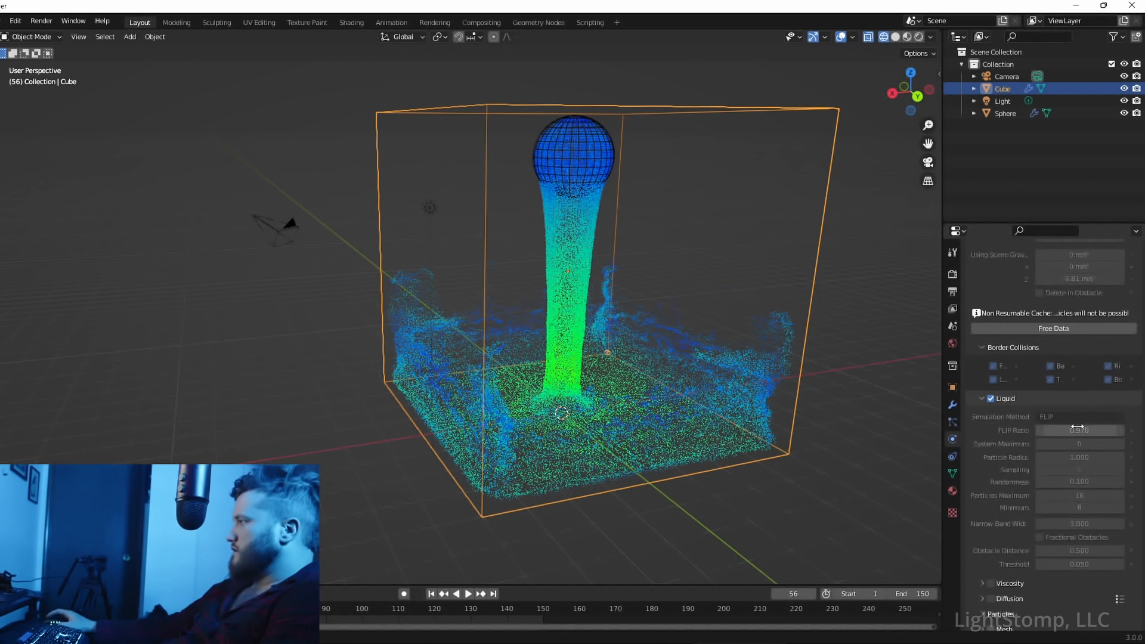
scroll("down", 3)
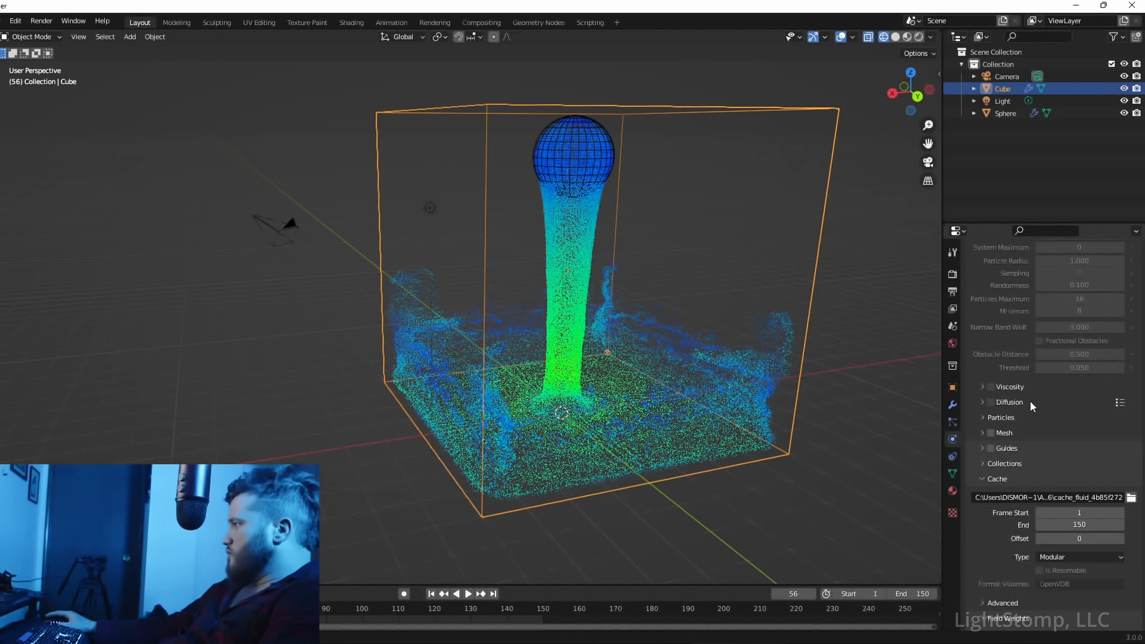
Step: Enable Mesh generation on the liquid domain and rewind to frame 0
left_click(984, 432)
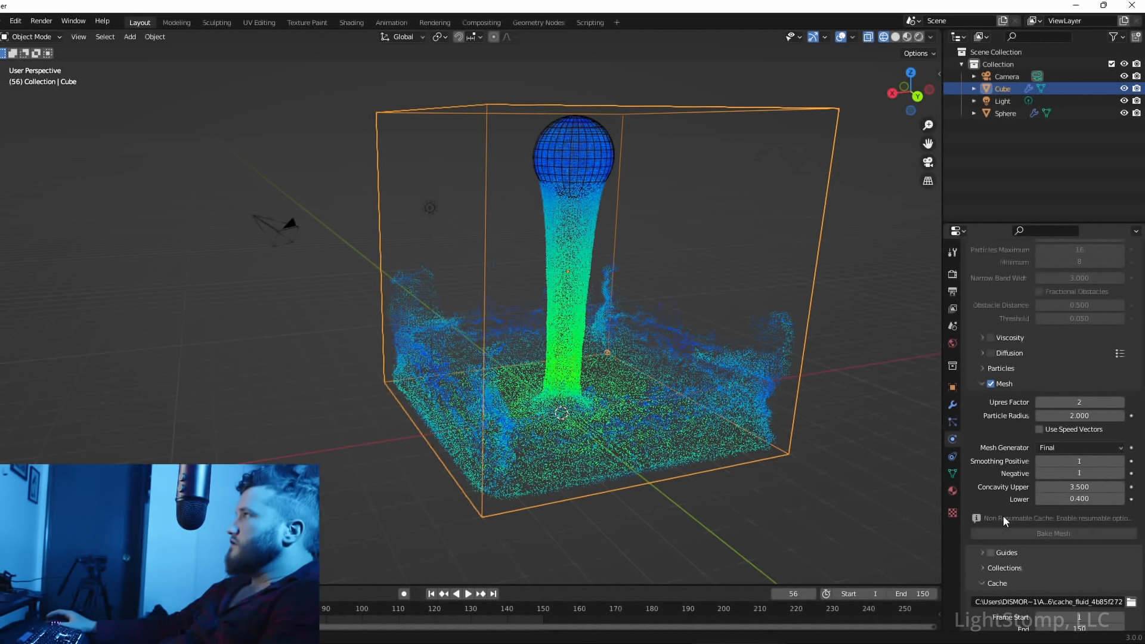
scroll("down", 3)
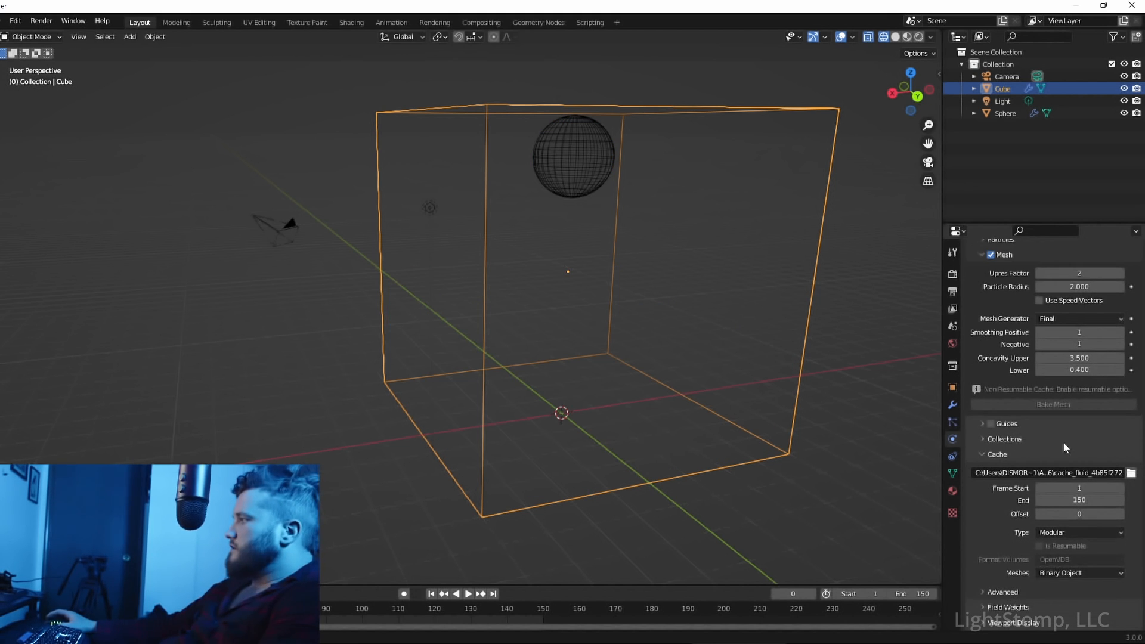
mouse_move(1044, 553)
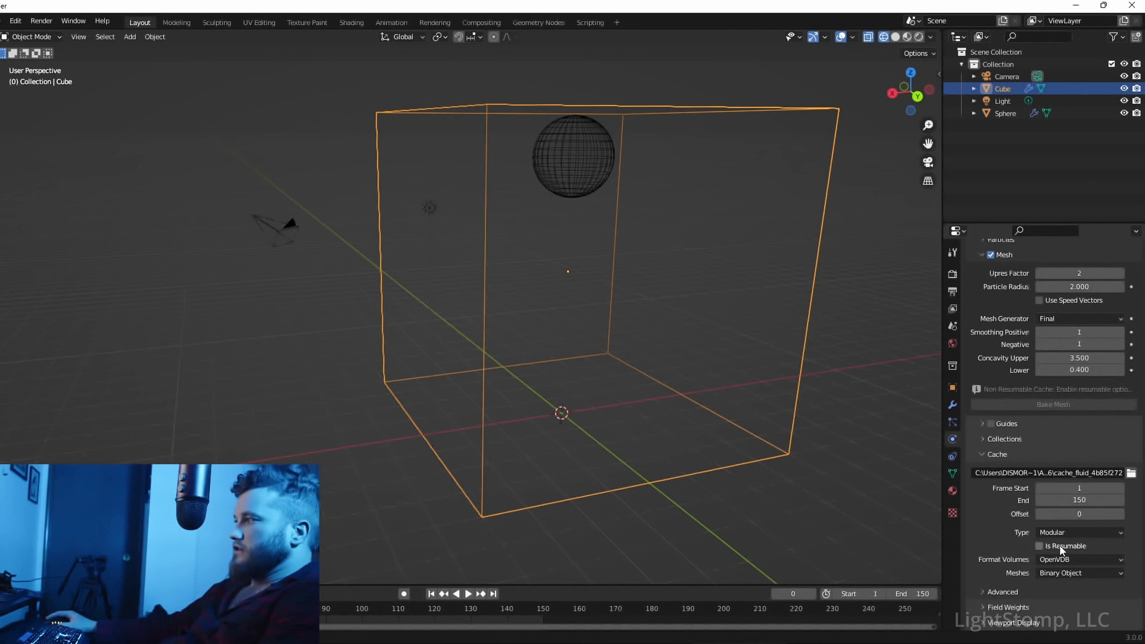
Step: Enable Is Resumable, then run Bake Data and Bake Mesh on the domain
left_click(1039, 546)
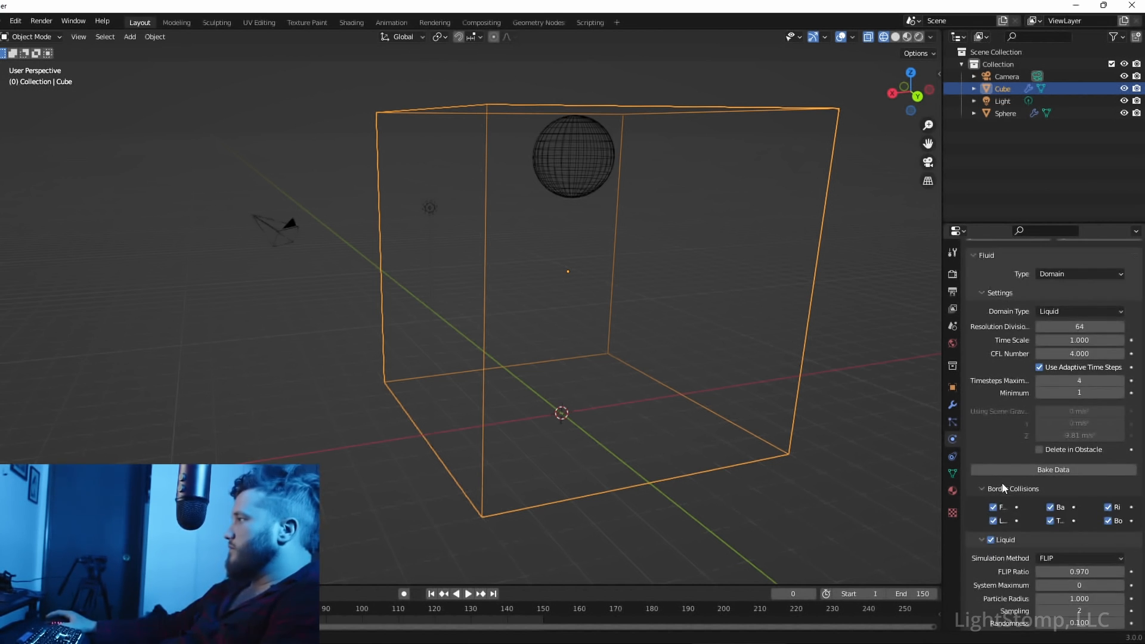
left_click(1053, 470)
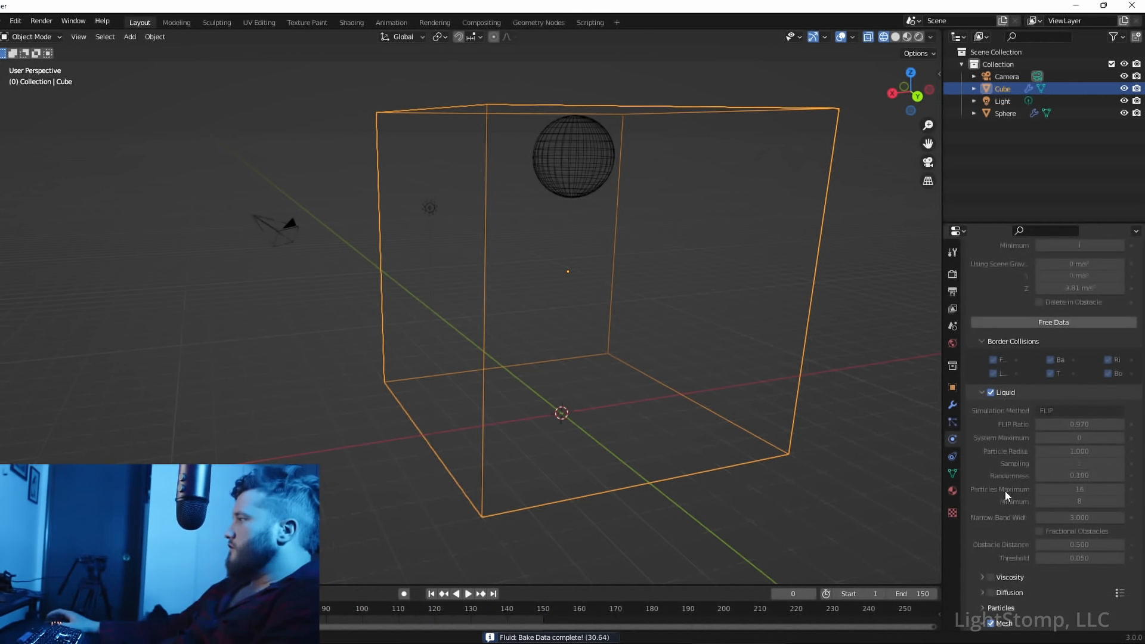
scroll("down", 3)
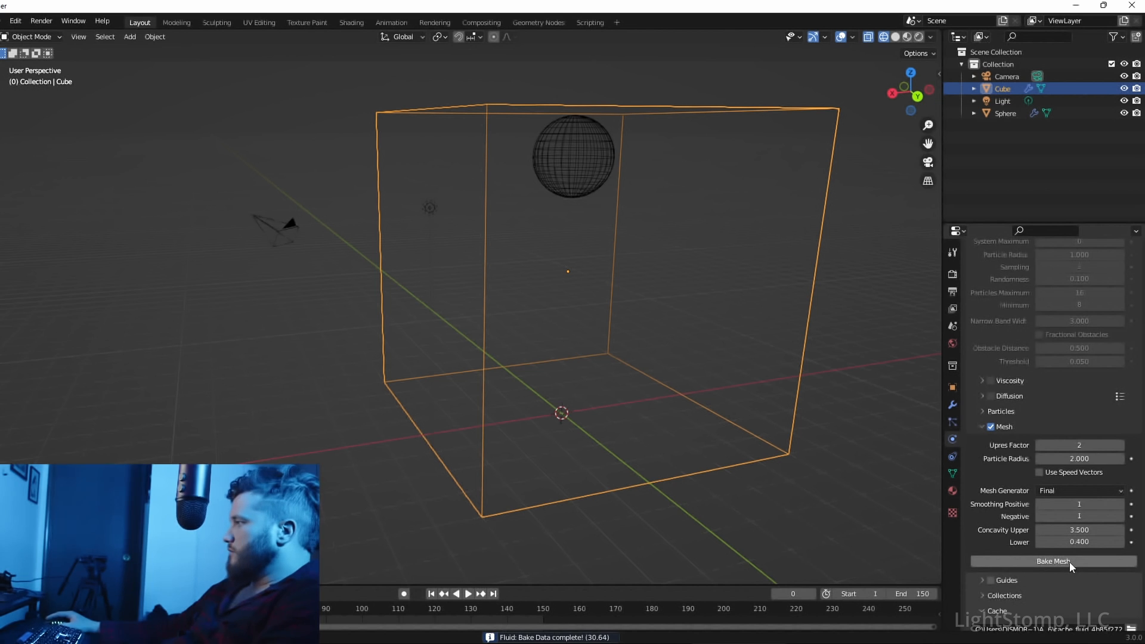
left_click(1053, 561)
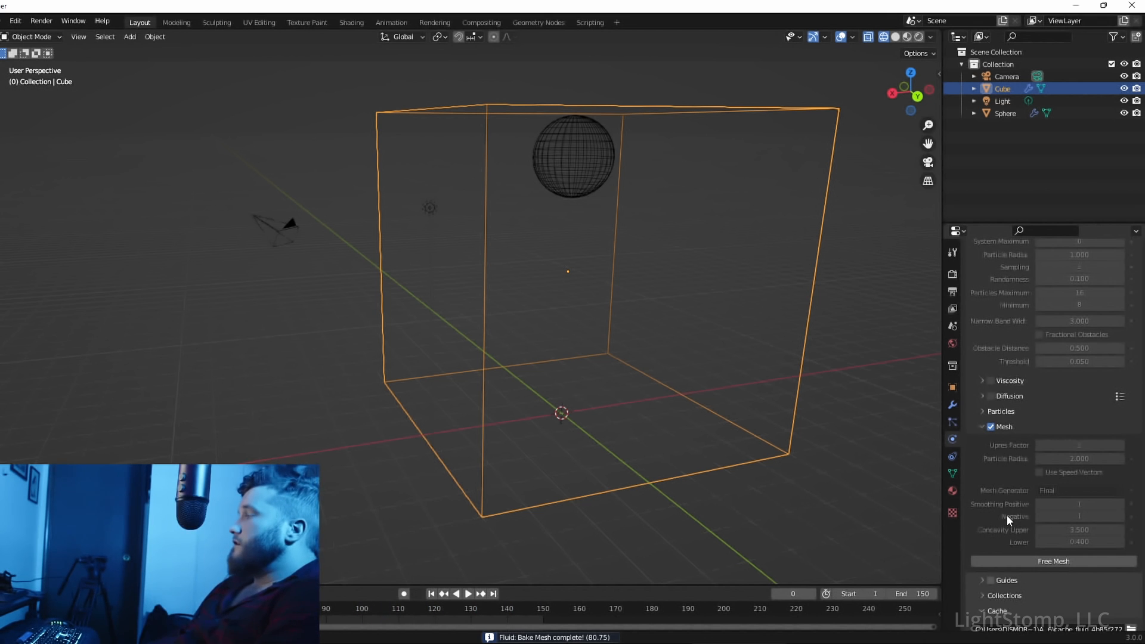
mouse_move(604, 239)
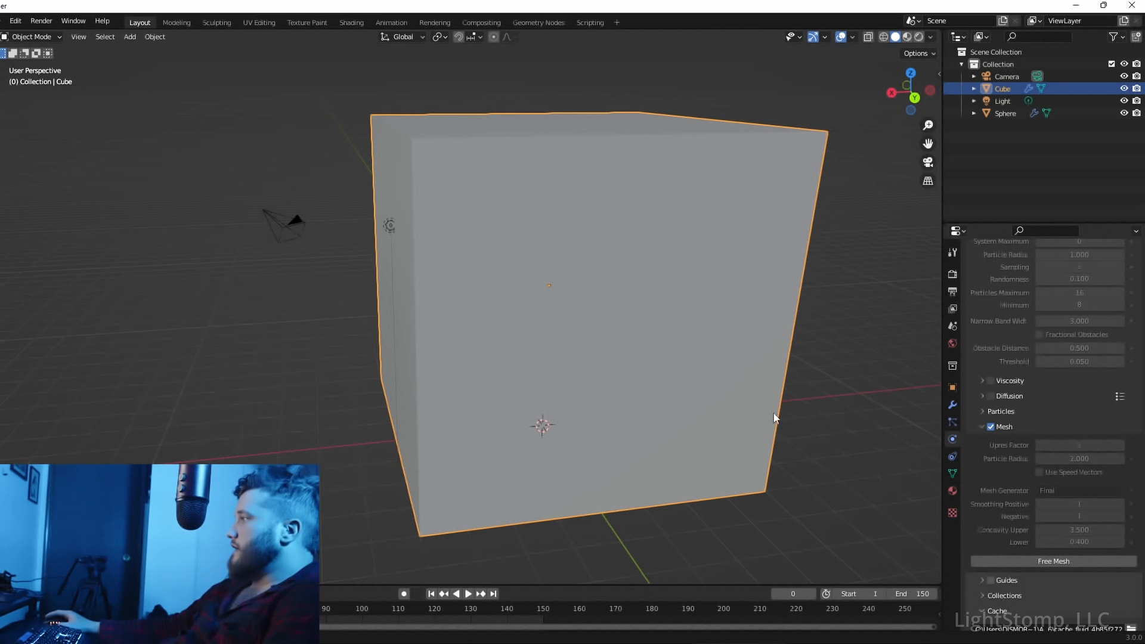
Step: Deselect the domain and play back the baked solid liquid mesh
left_click(775, 418)
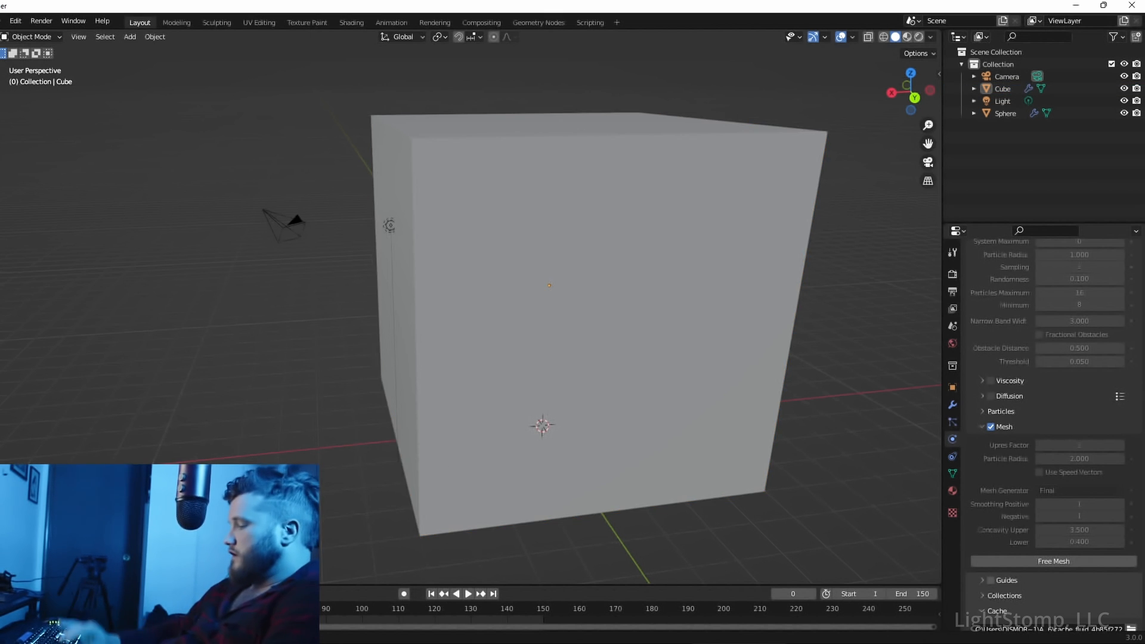
left_click(466, 593)
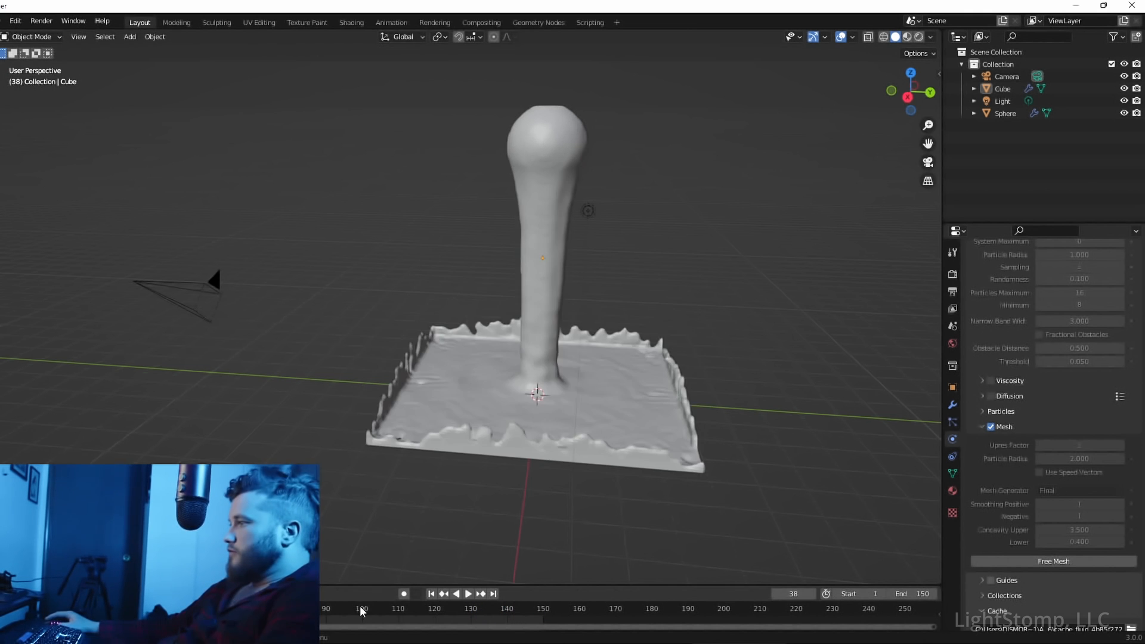
Step: Set the scene End frame and the domain Cache End to 100
left_click(473, 594)
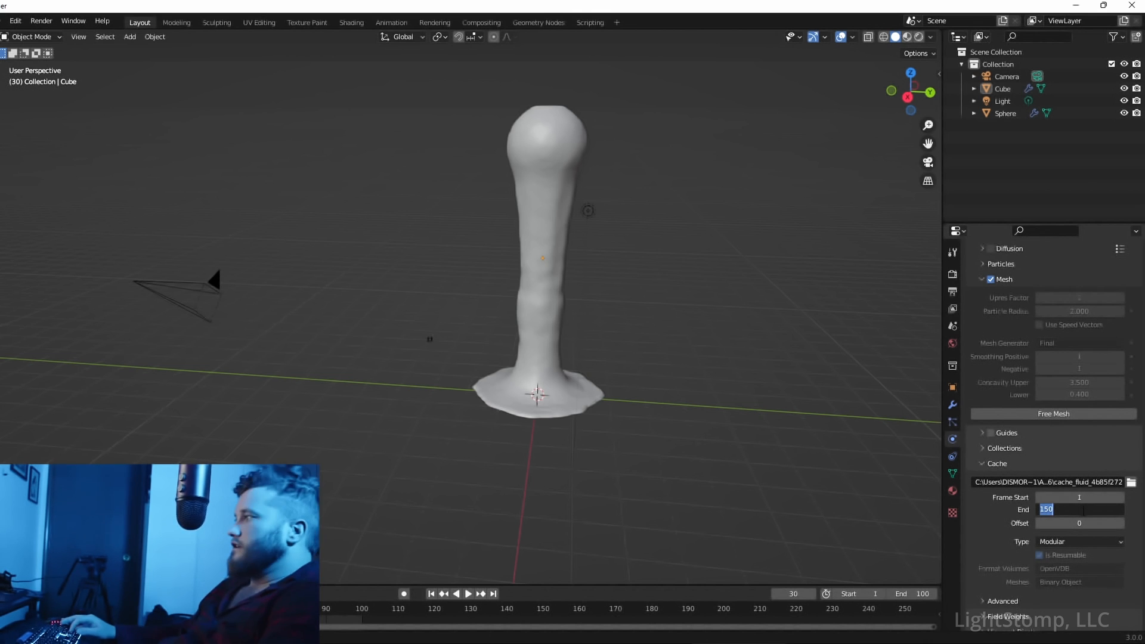
type("100")
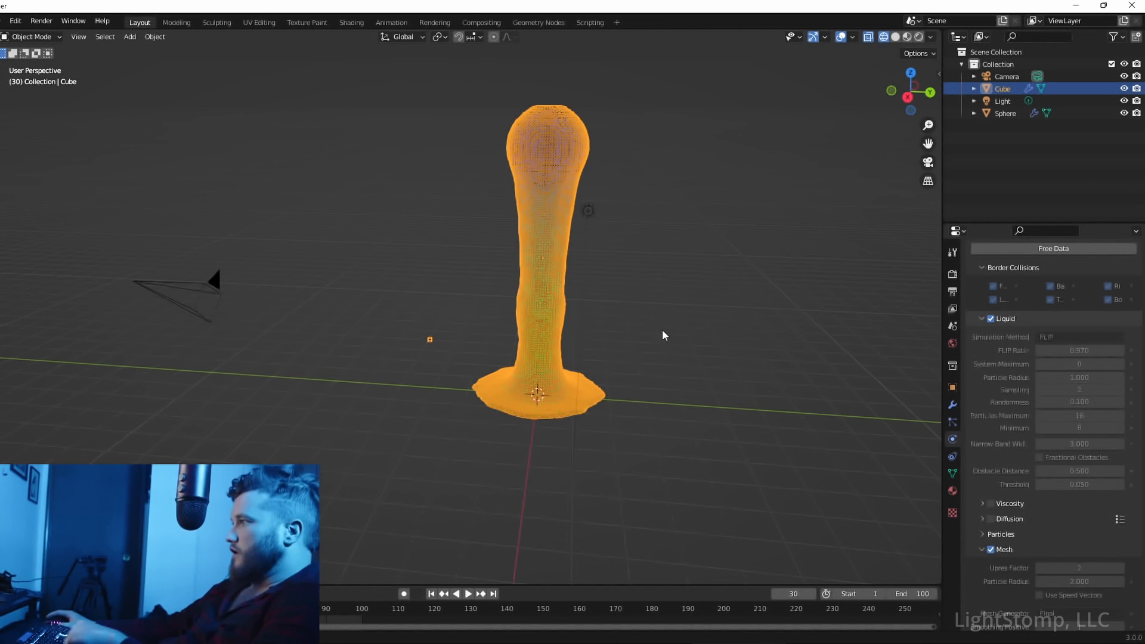
mouse_move(403, 459)
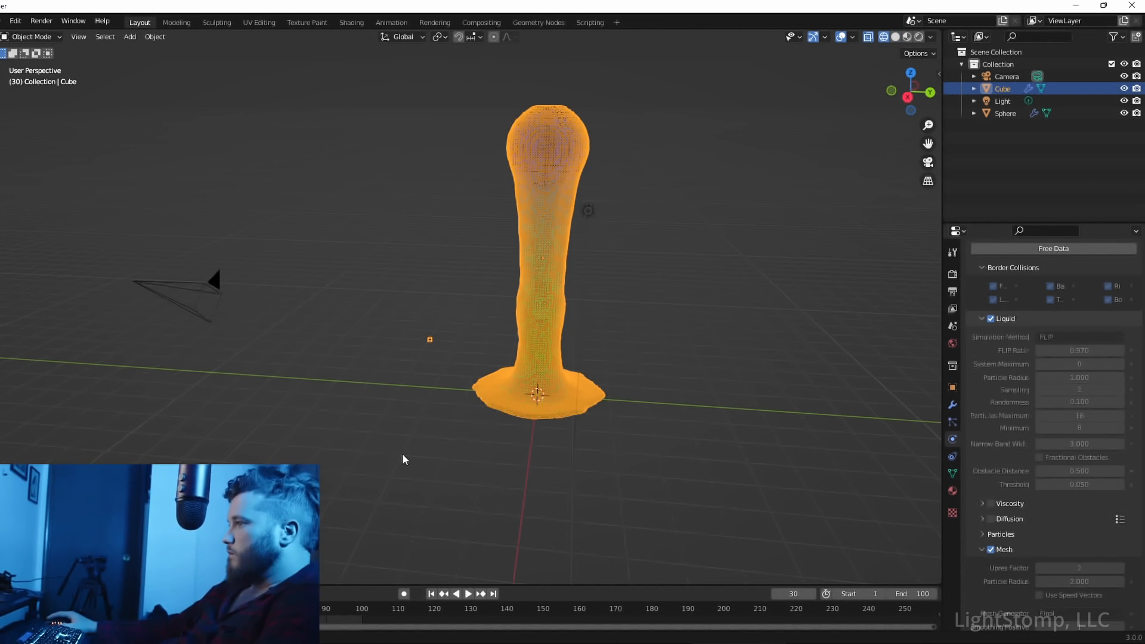
Step: Select the liquid-emitting Sphere to show its Fluid Flow settings at frame 0
left_click(1004, 113)
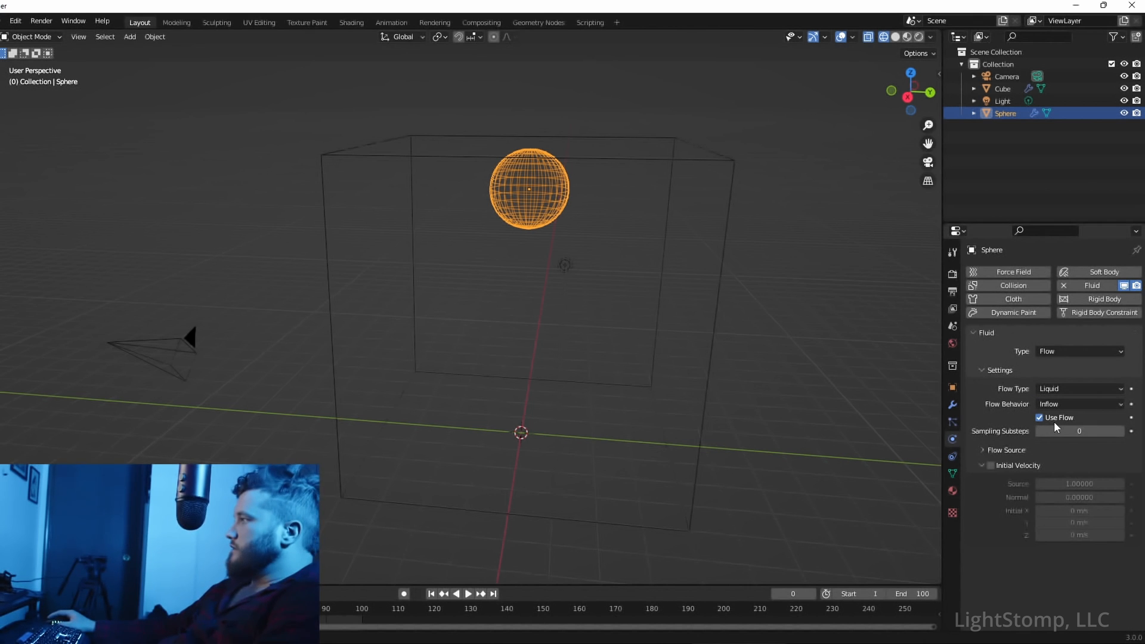
mouse_move(1057, 423)
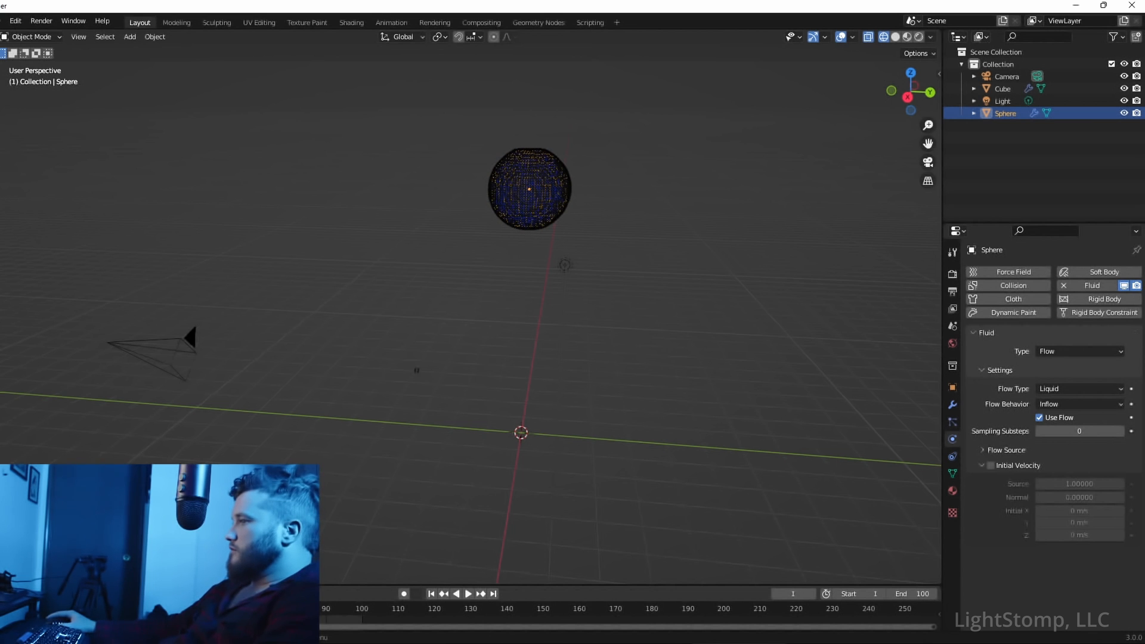
left_click(1001, 88)
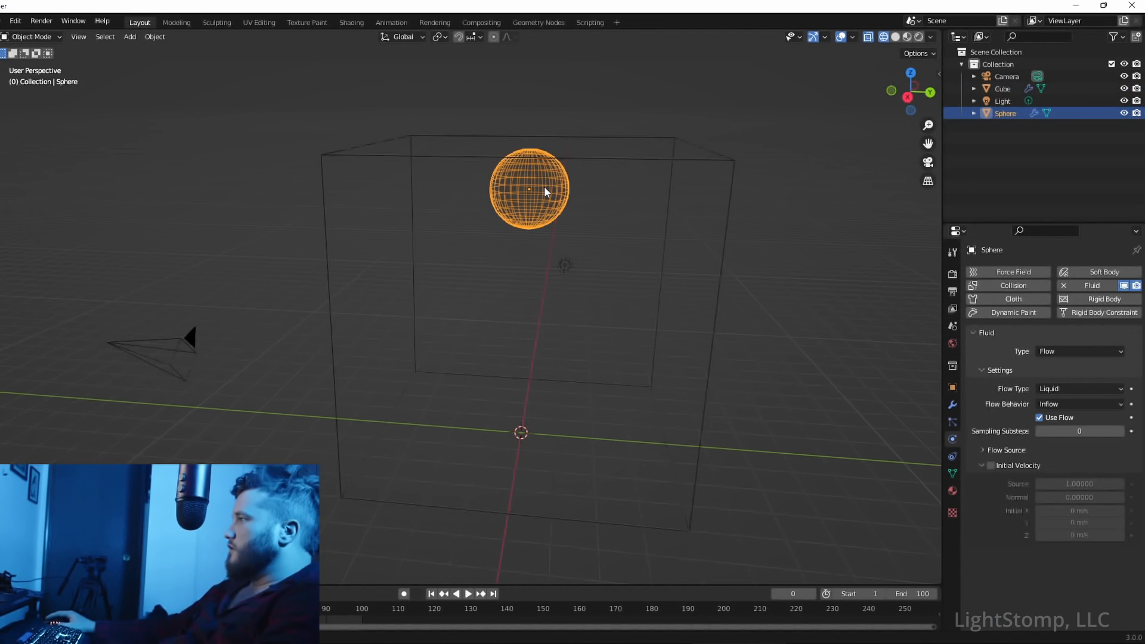
Step: Keyframe the sphere's liquid flow on at frame 20 and off at frame 21
left_click(466, 594)
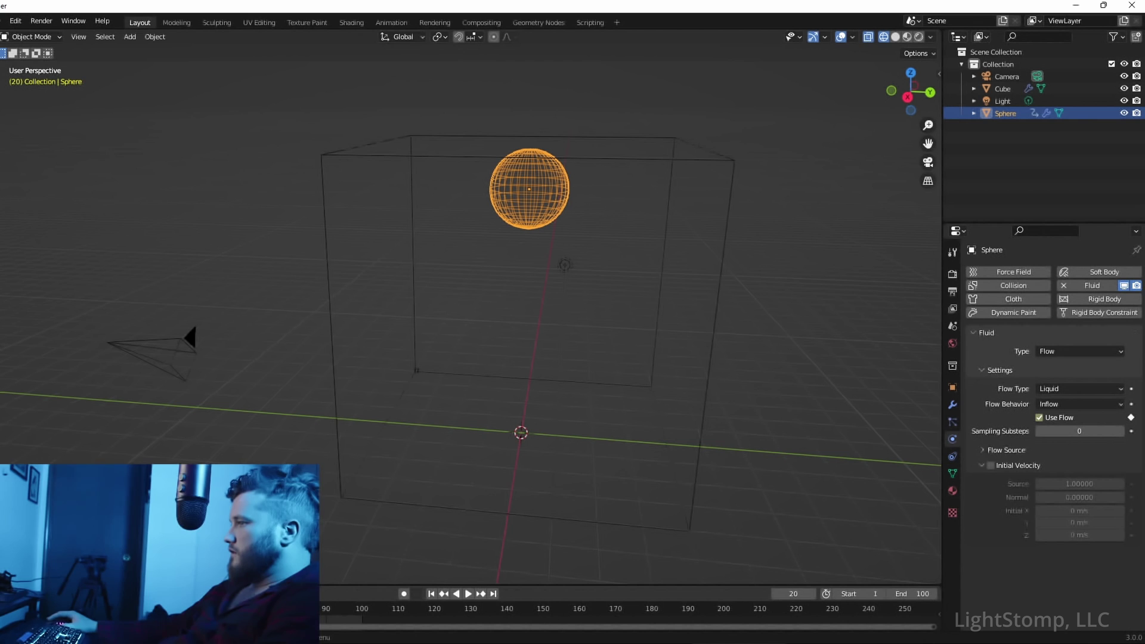
left_click(1039, 417)
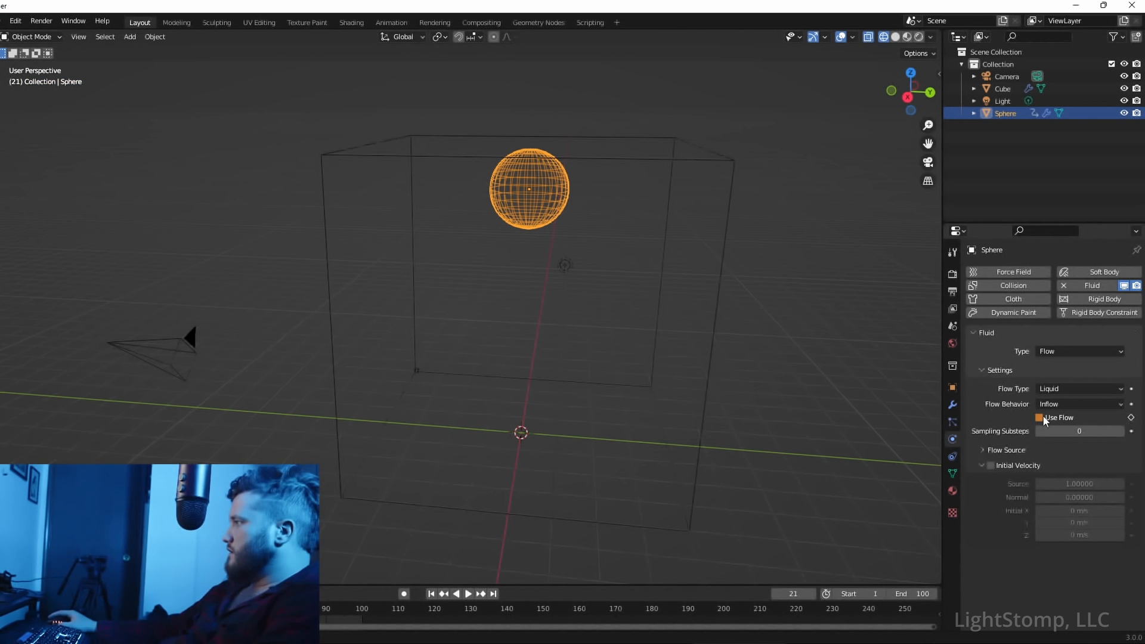
left_click(1038, 418)
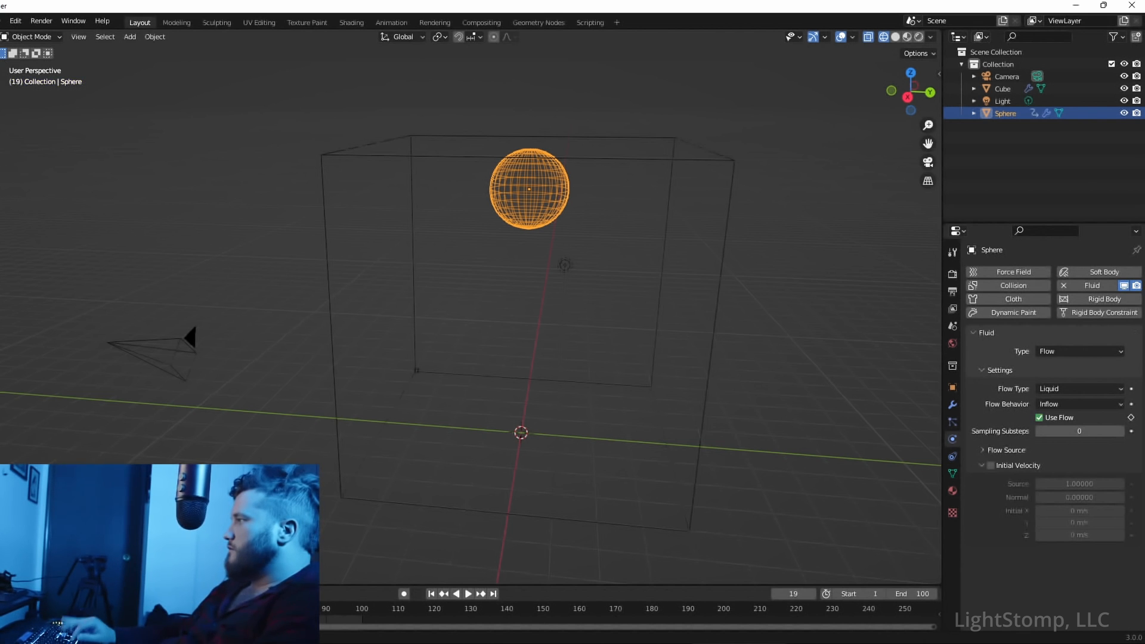
key("Right")
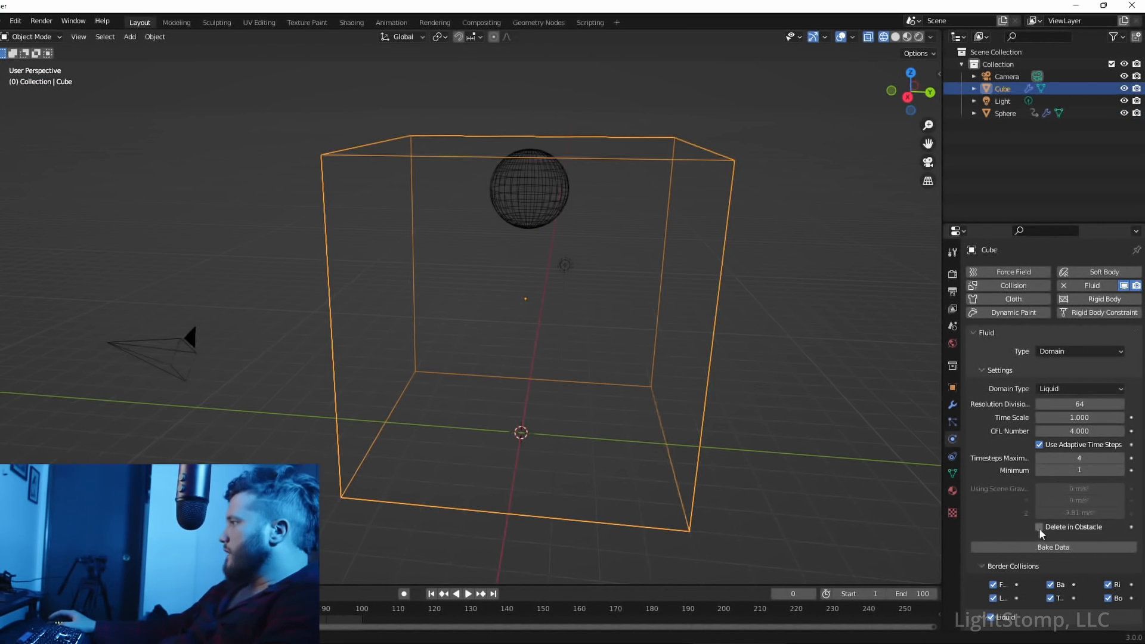
Step: Run Bake Data and then Bake Mesh on the Cube's Fluid Domain
left_click(1052, 547)
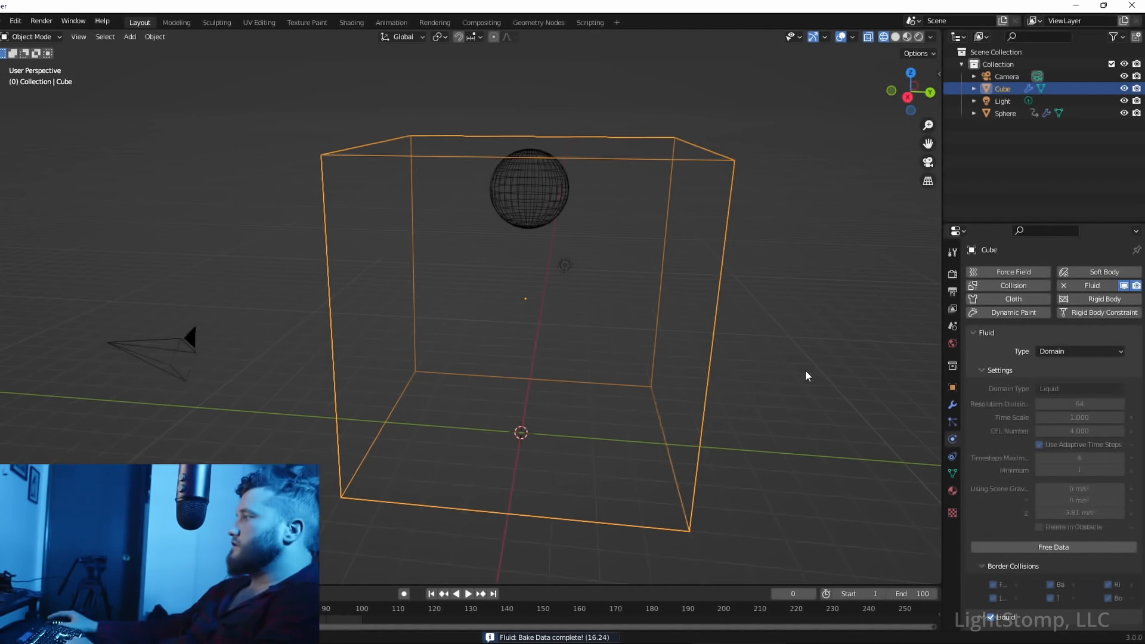
left_click(478, 593)
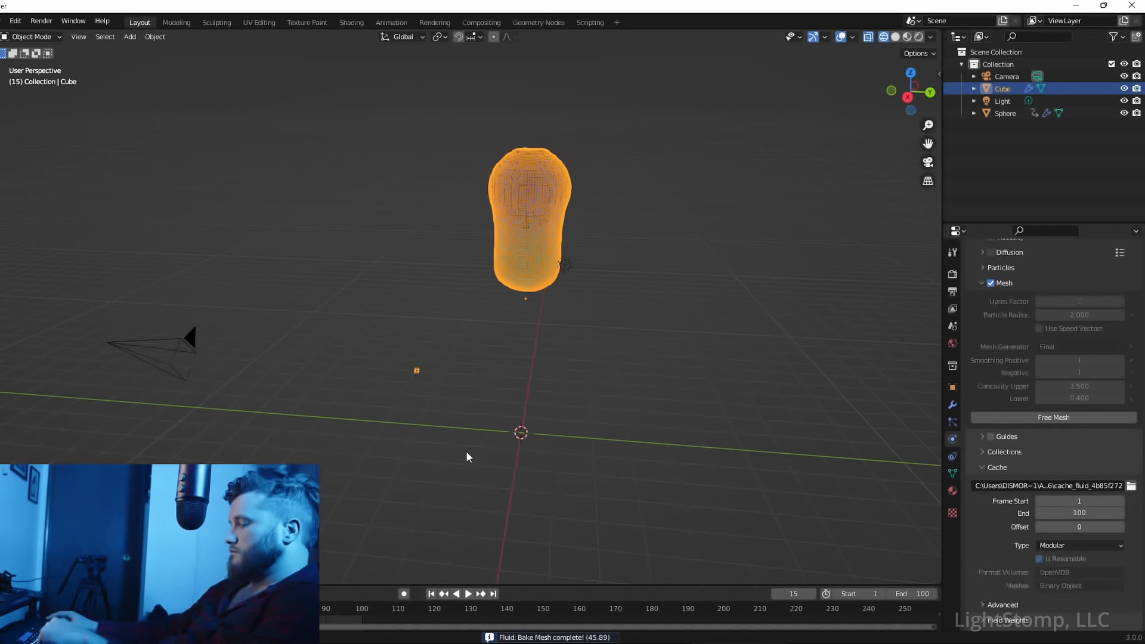
Step: Play the rebaked liquid burst splashing onto the floor, then stop playback
left_click(471, 593)
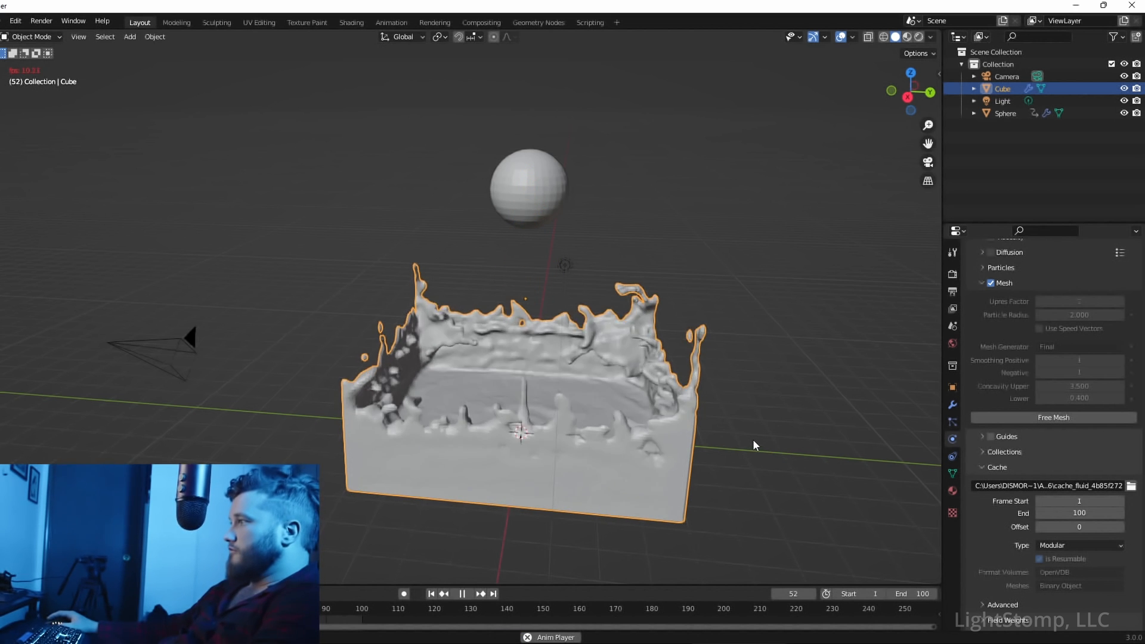
left_click(462, 610)
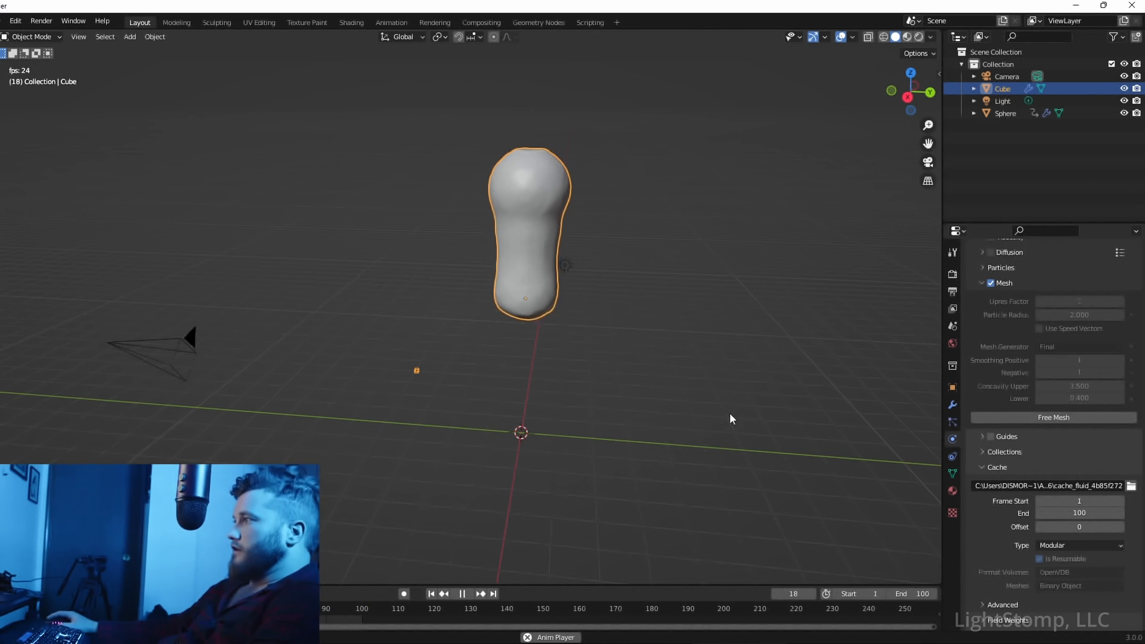
left_click(461, 593)
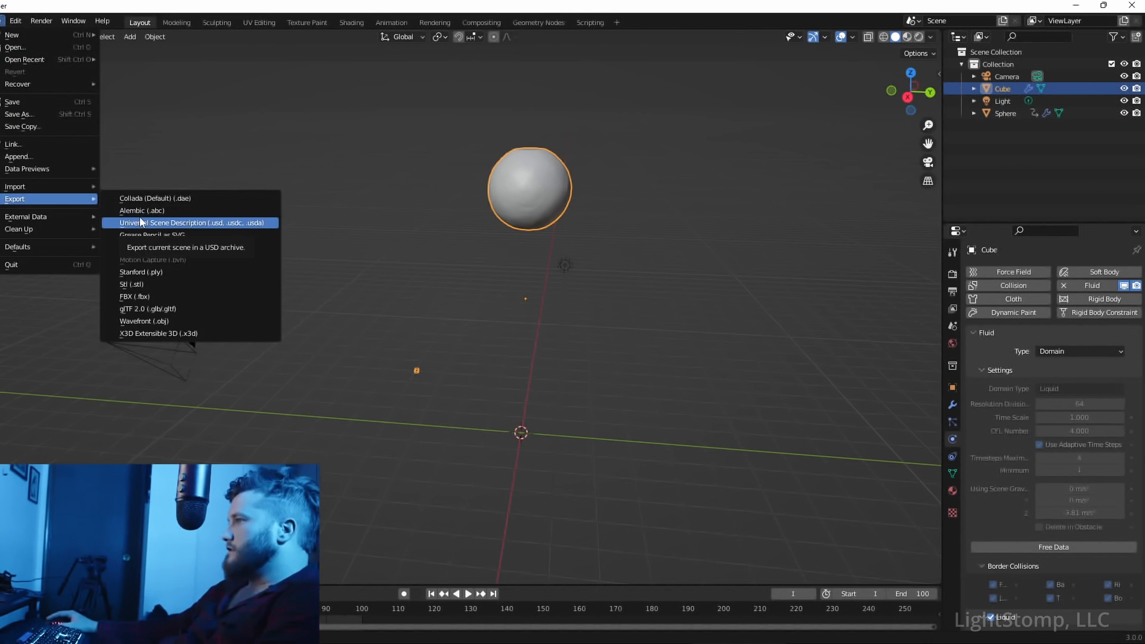
mouse_move(155, 214)
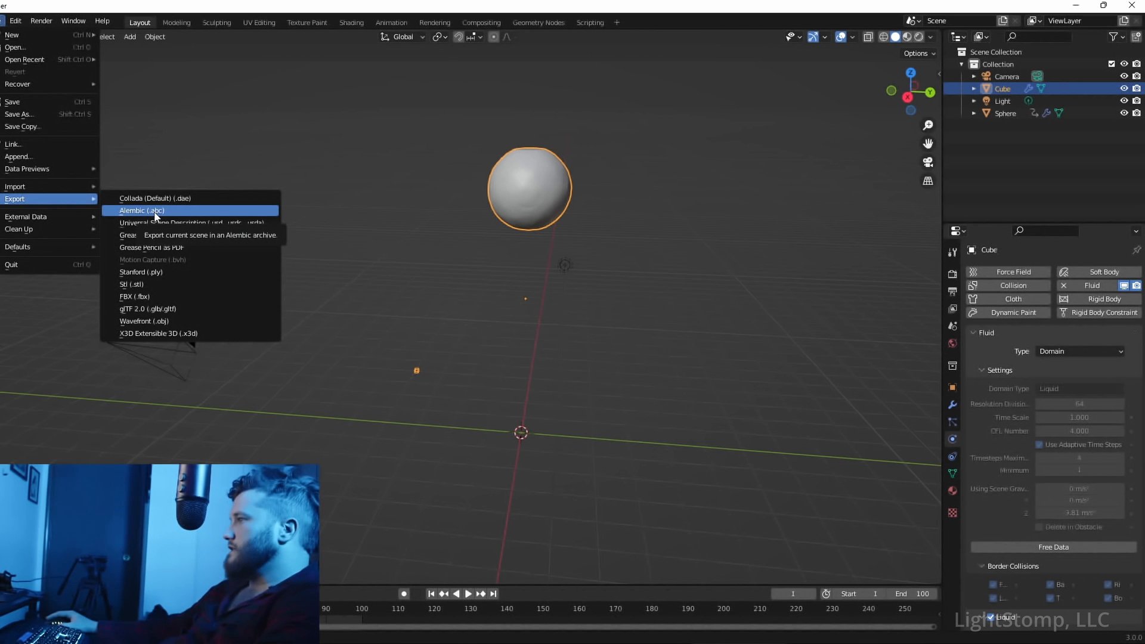
Step: Start an Alembic export and create a 0_ABC folder inside D:\3D Model Temp
left_click(141, 210)
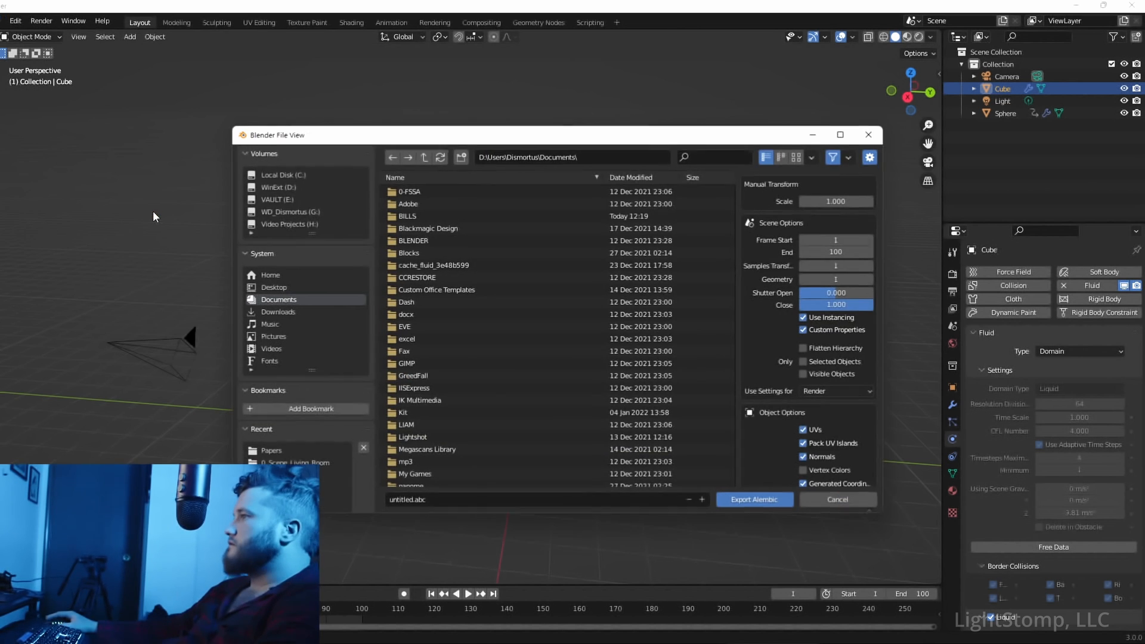
left_click(283, 186)
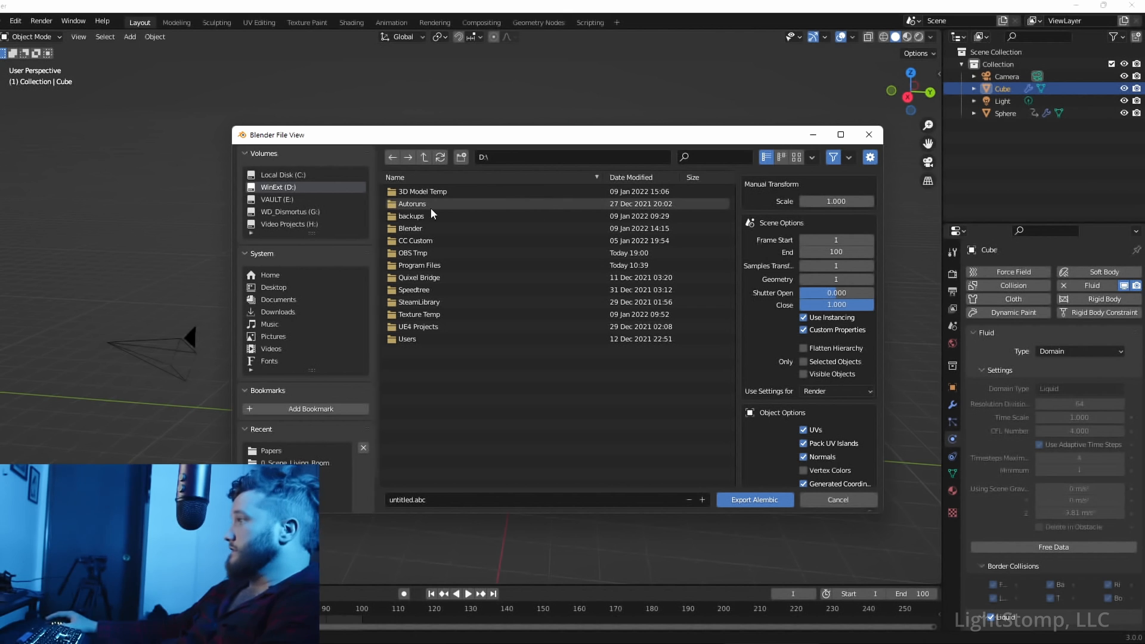
double_click(422, 191)
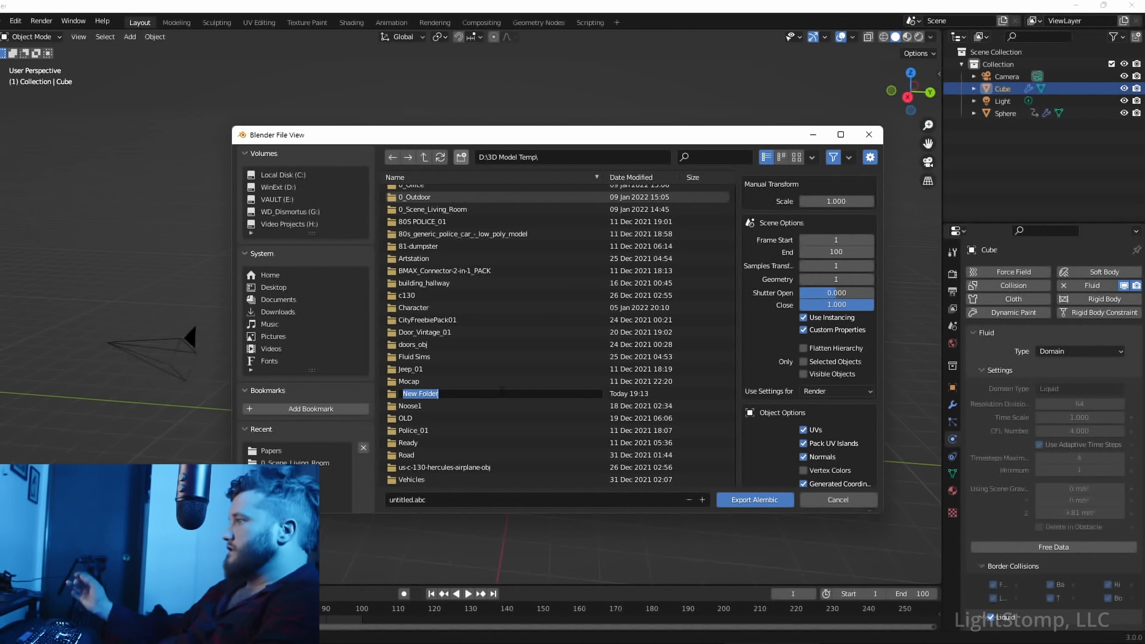
type("0")
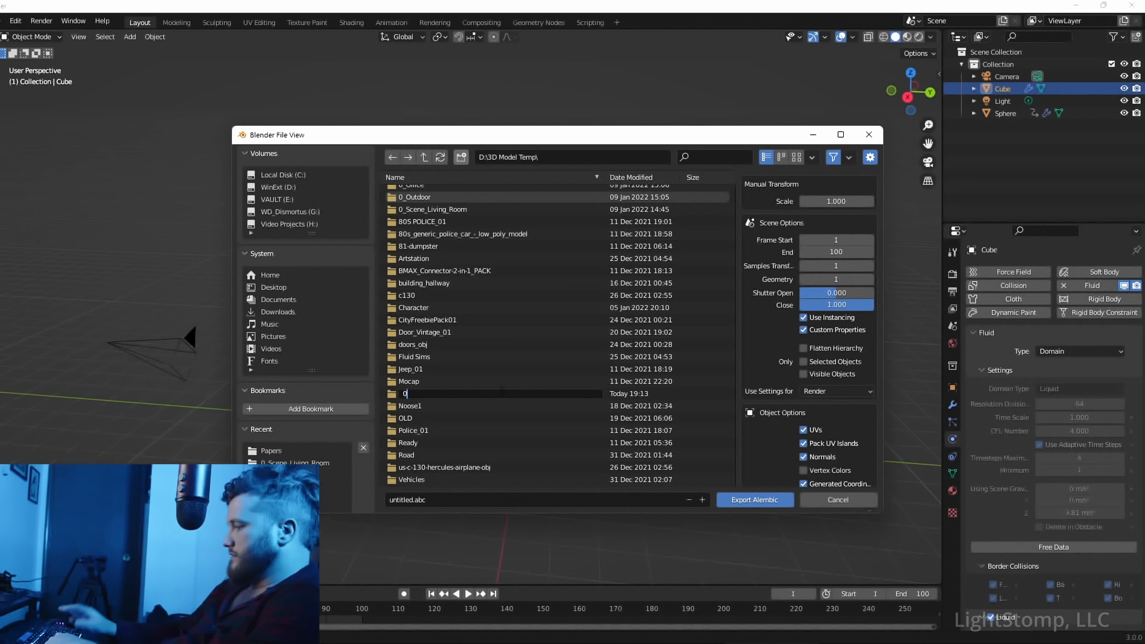
type("_ABC")
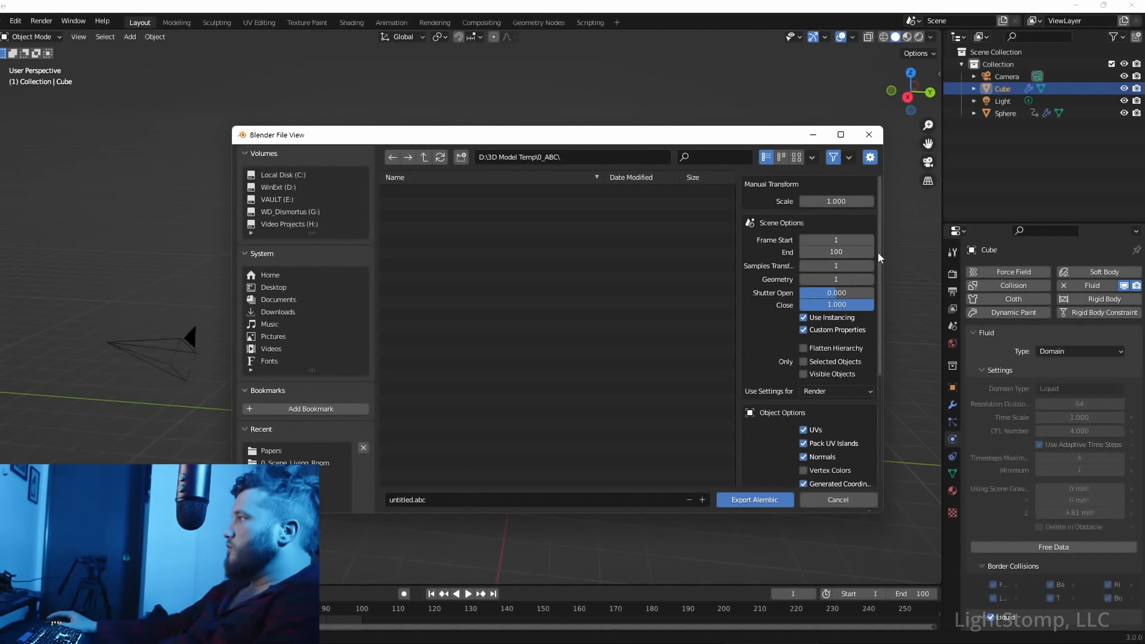
mouse_move(836, 240)
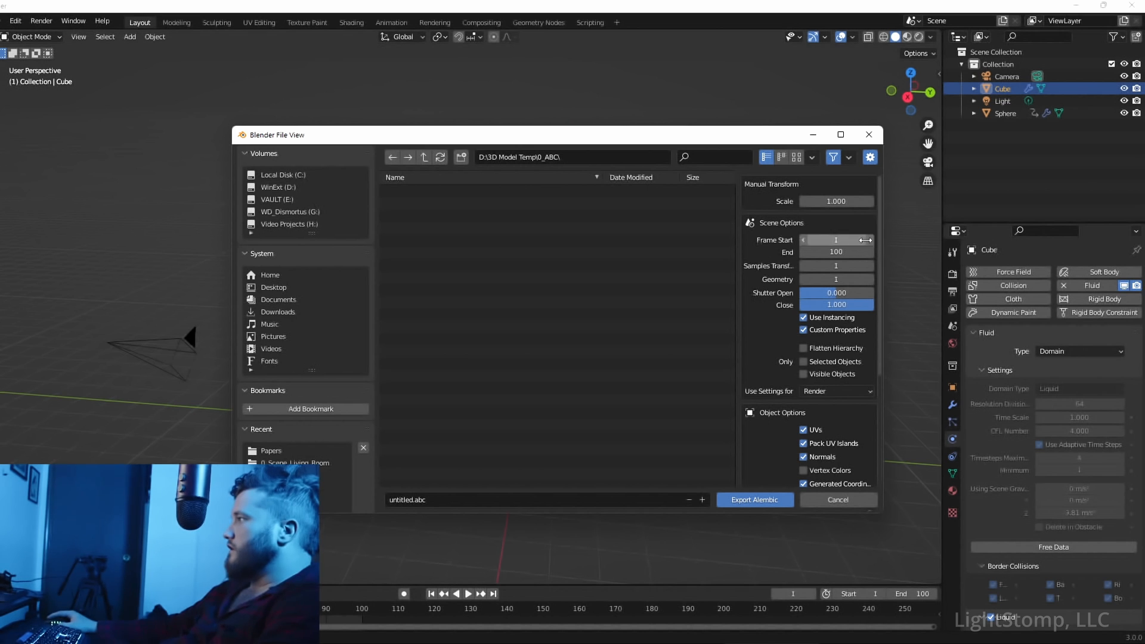
Step: Export selected objects only, without hair or particles, as SimpleLiquid01.abc
scroll("down", 3)
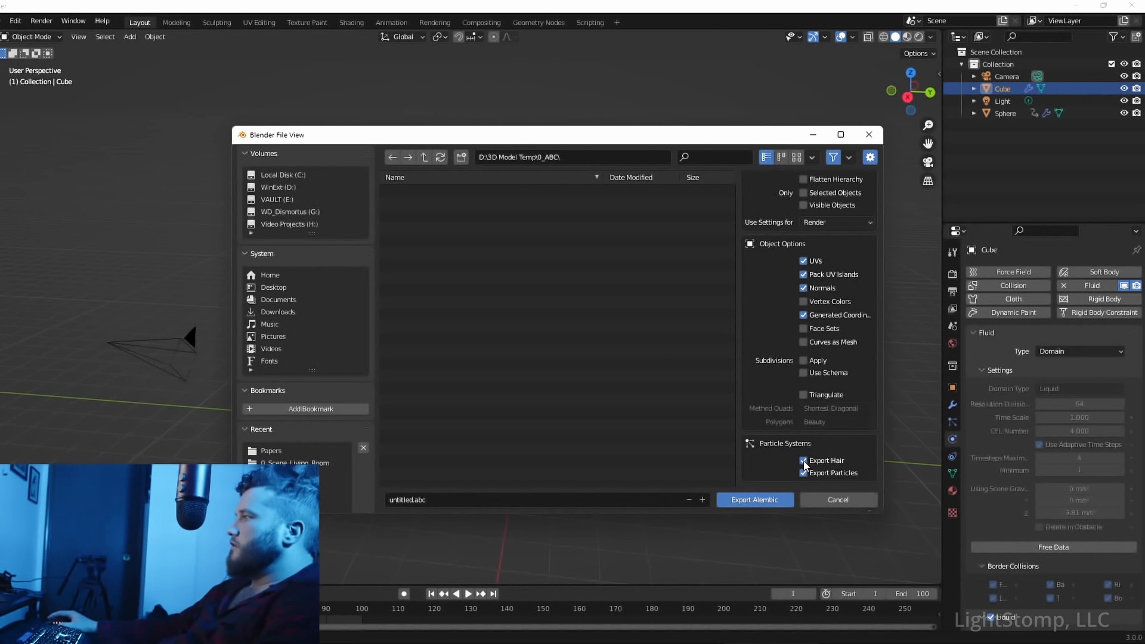
left_click(803, 460)
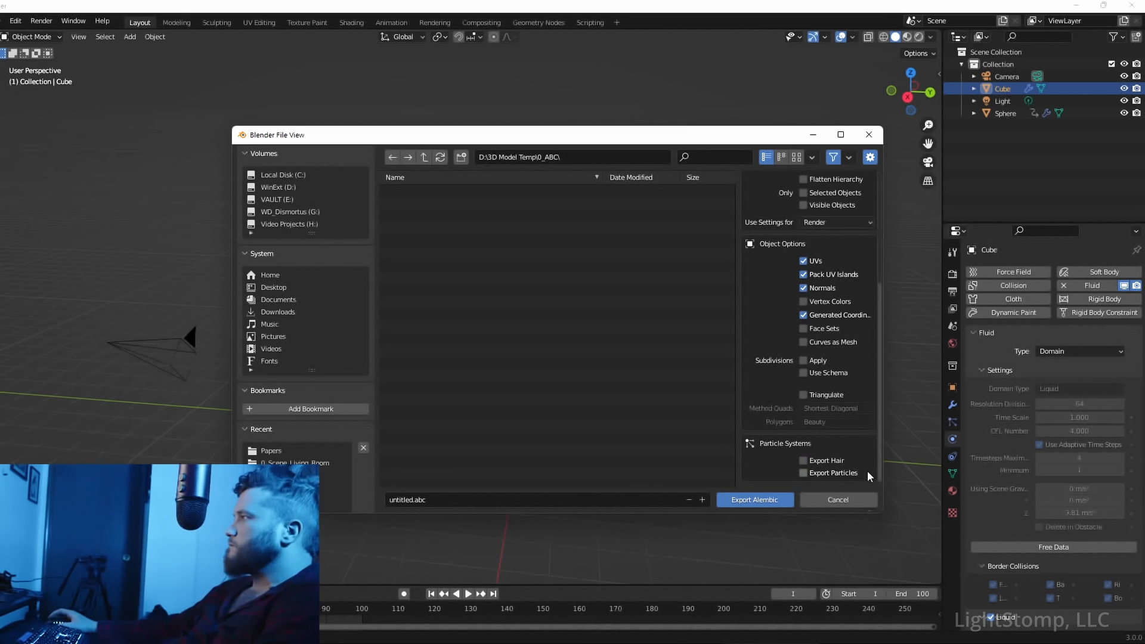
left_click(803, 193)
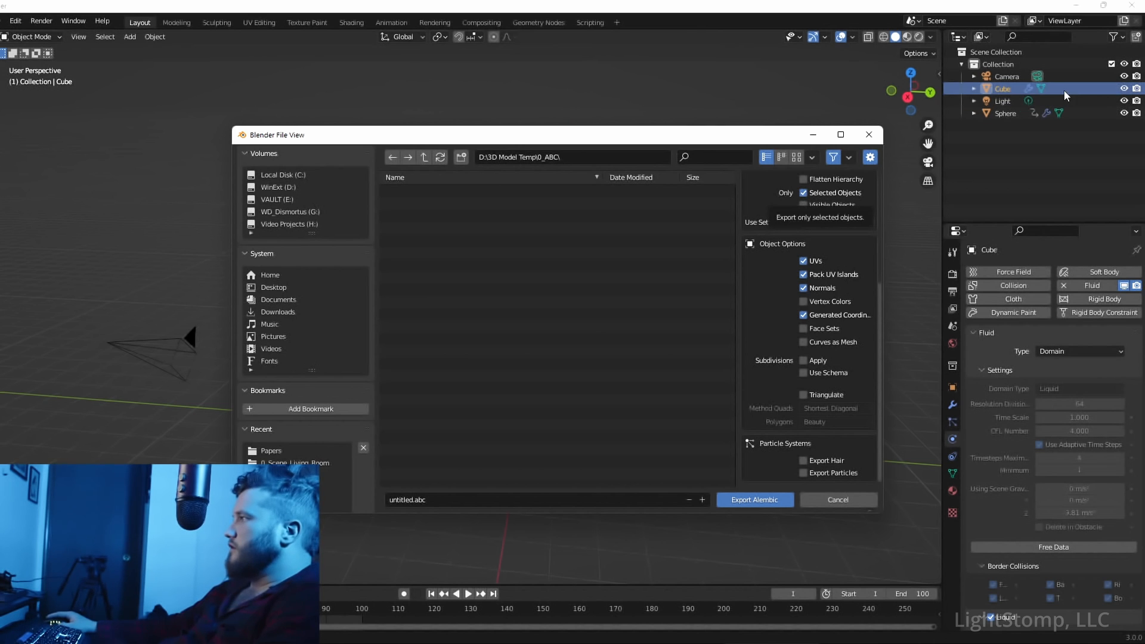
mouse_move(826, 211)
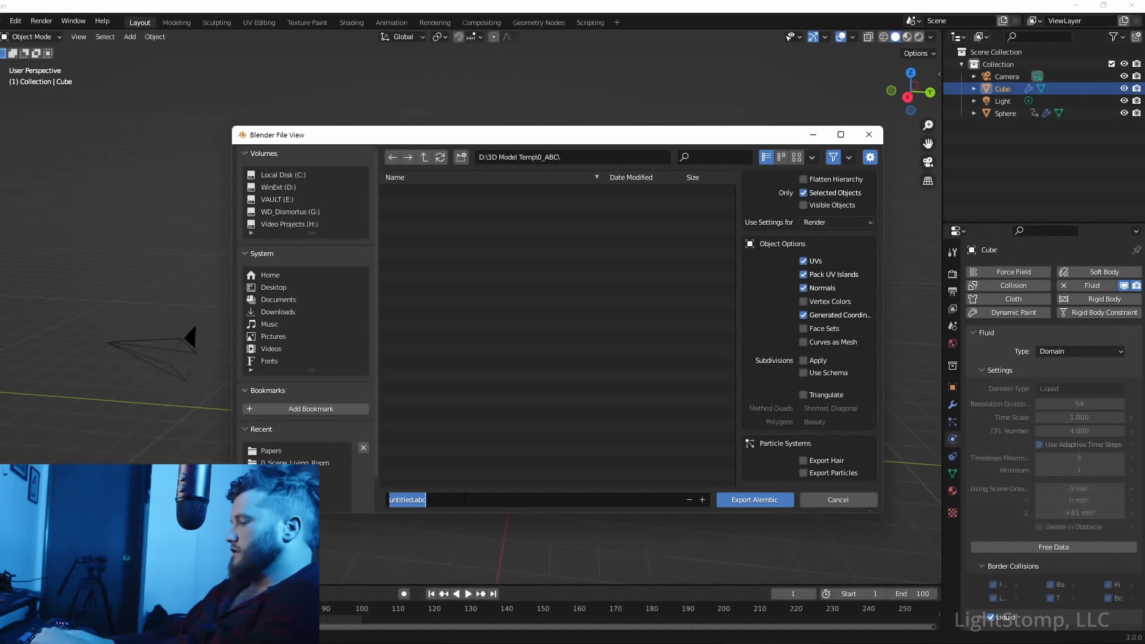
type("SimpleLiquid01")
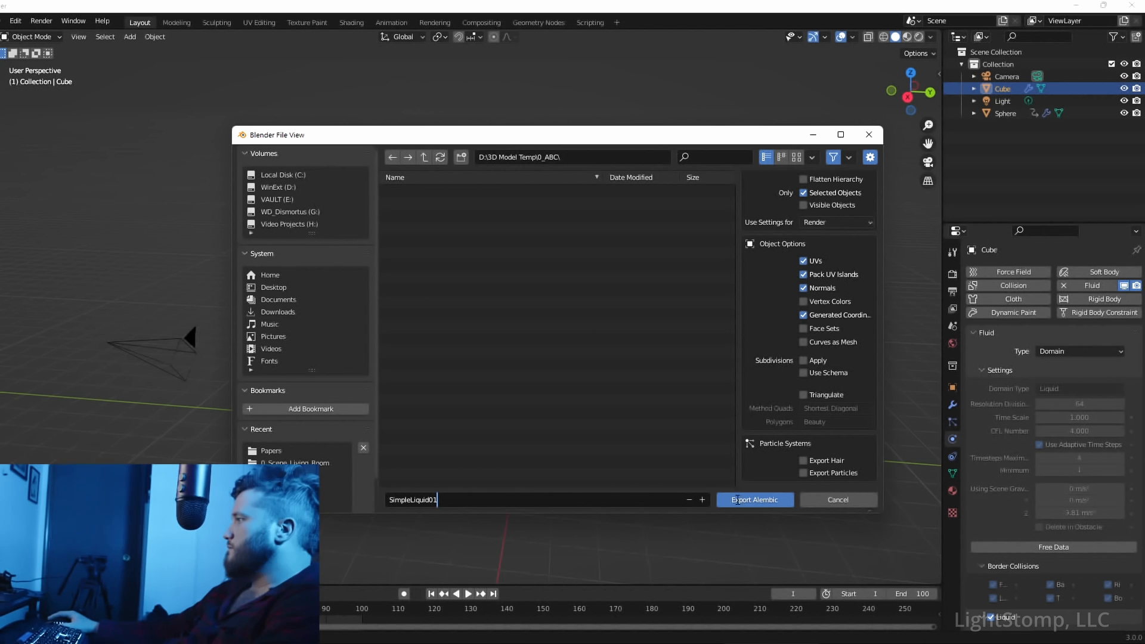
left_click(755, 500)
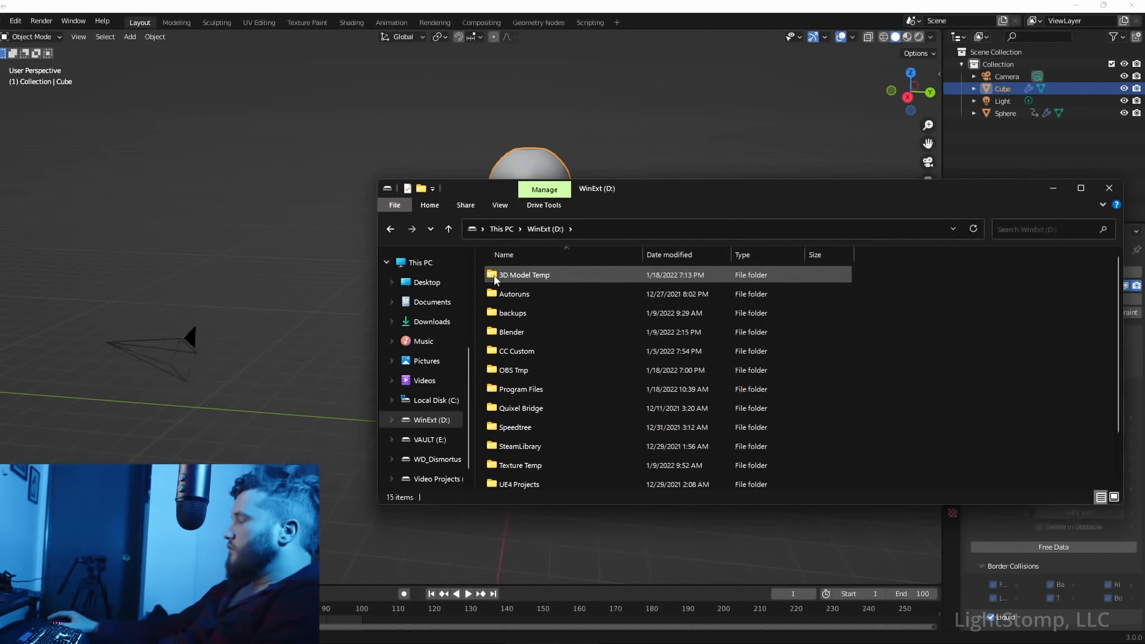
Step: Browse to 3D Model Temp\0_ABC and select SimpleLiquid01.abc, about 579 MB
double_click(523, 275)
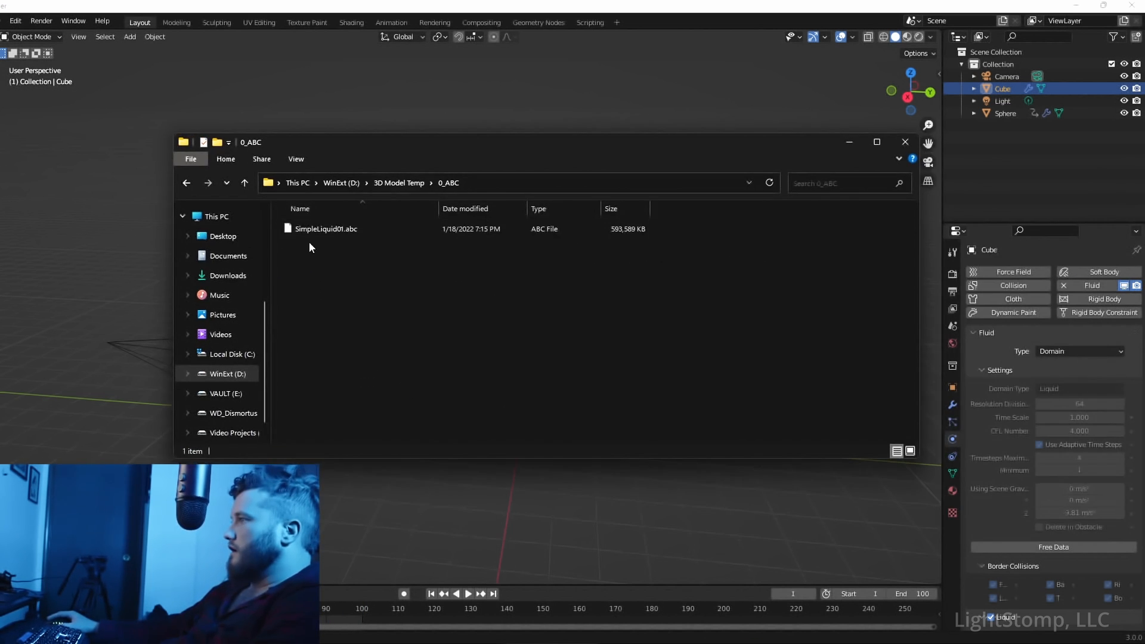
left_click(325, 228)
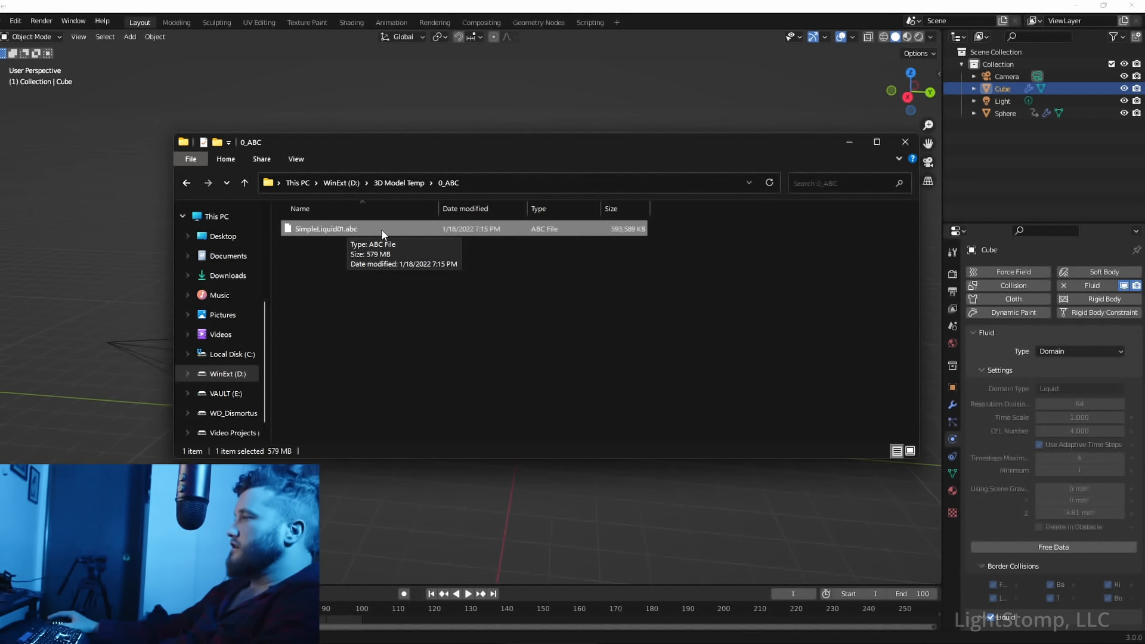
mouse_move(307, 246)
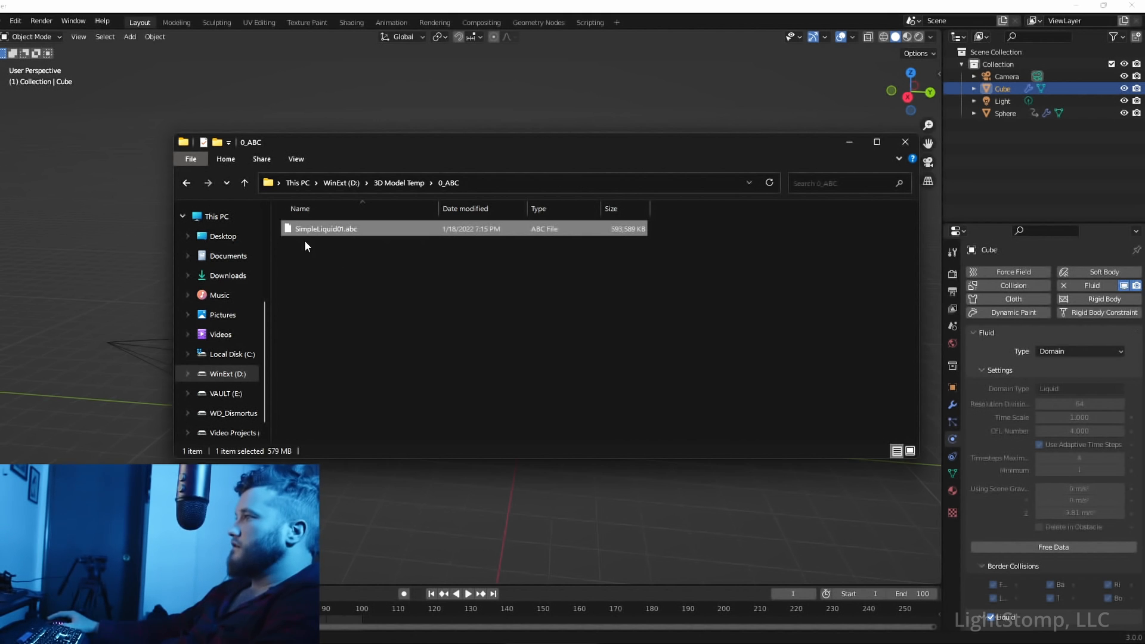